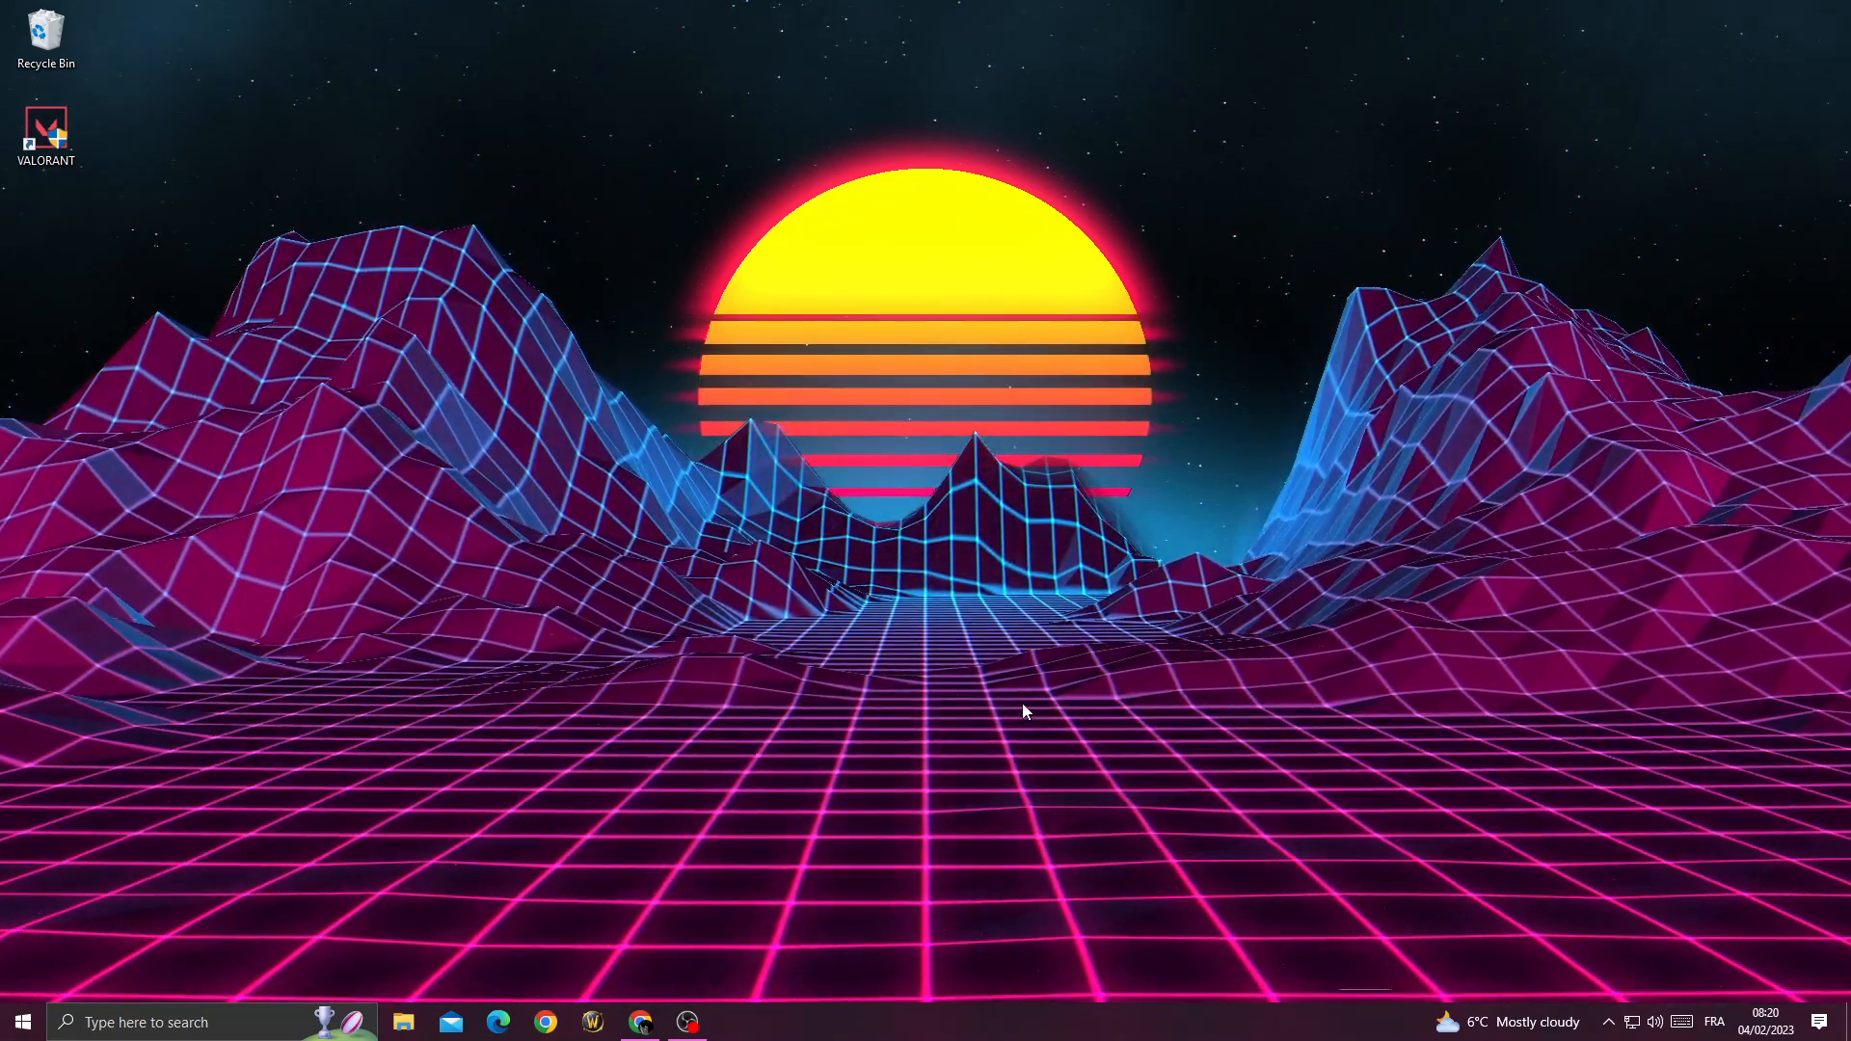
Launch Task Manager from the taskbar's right-click menu
right_click(1022, 712)
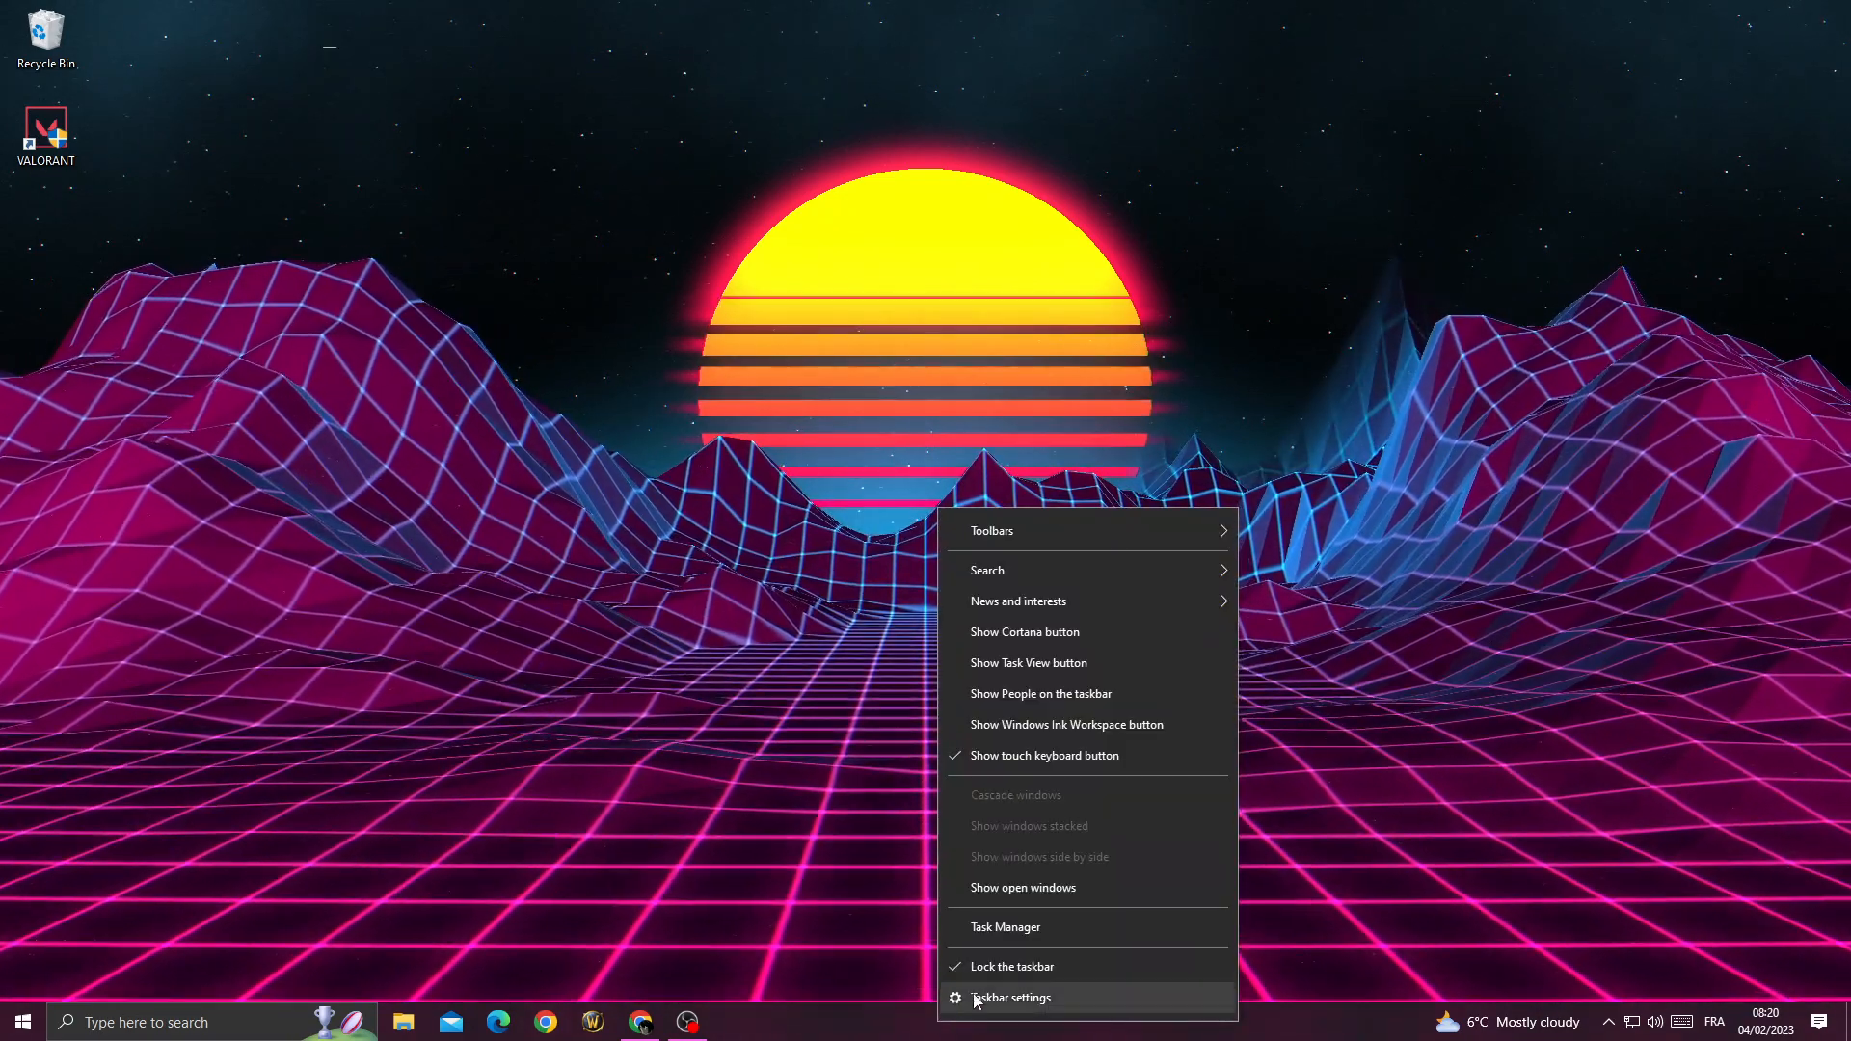
left_click(1005, 927)
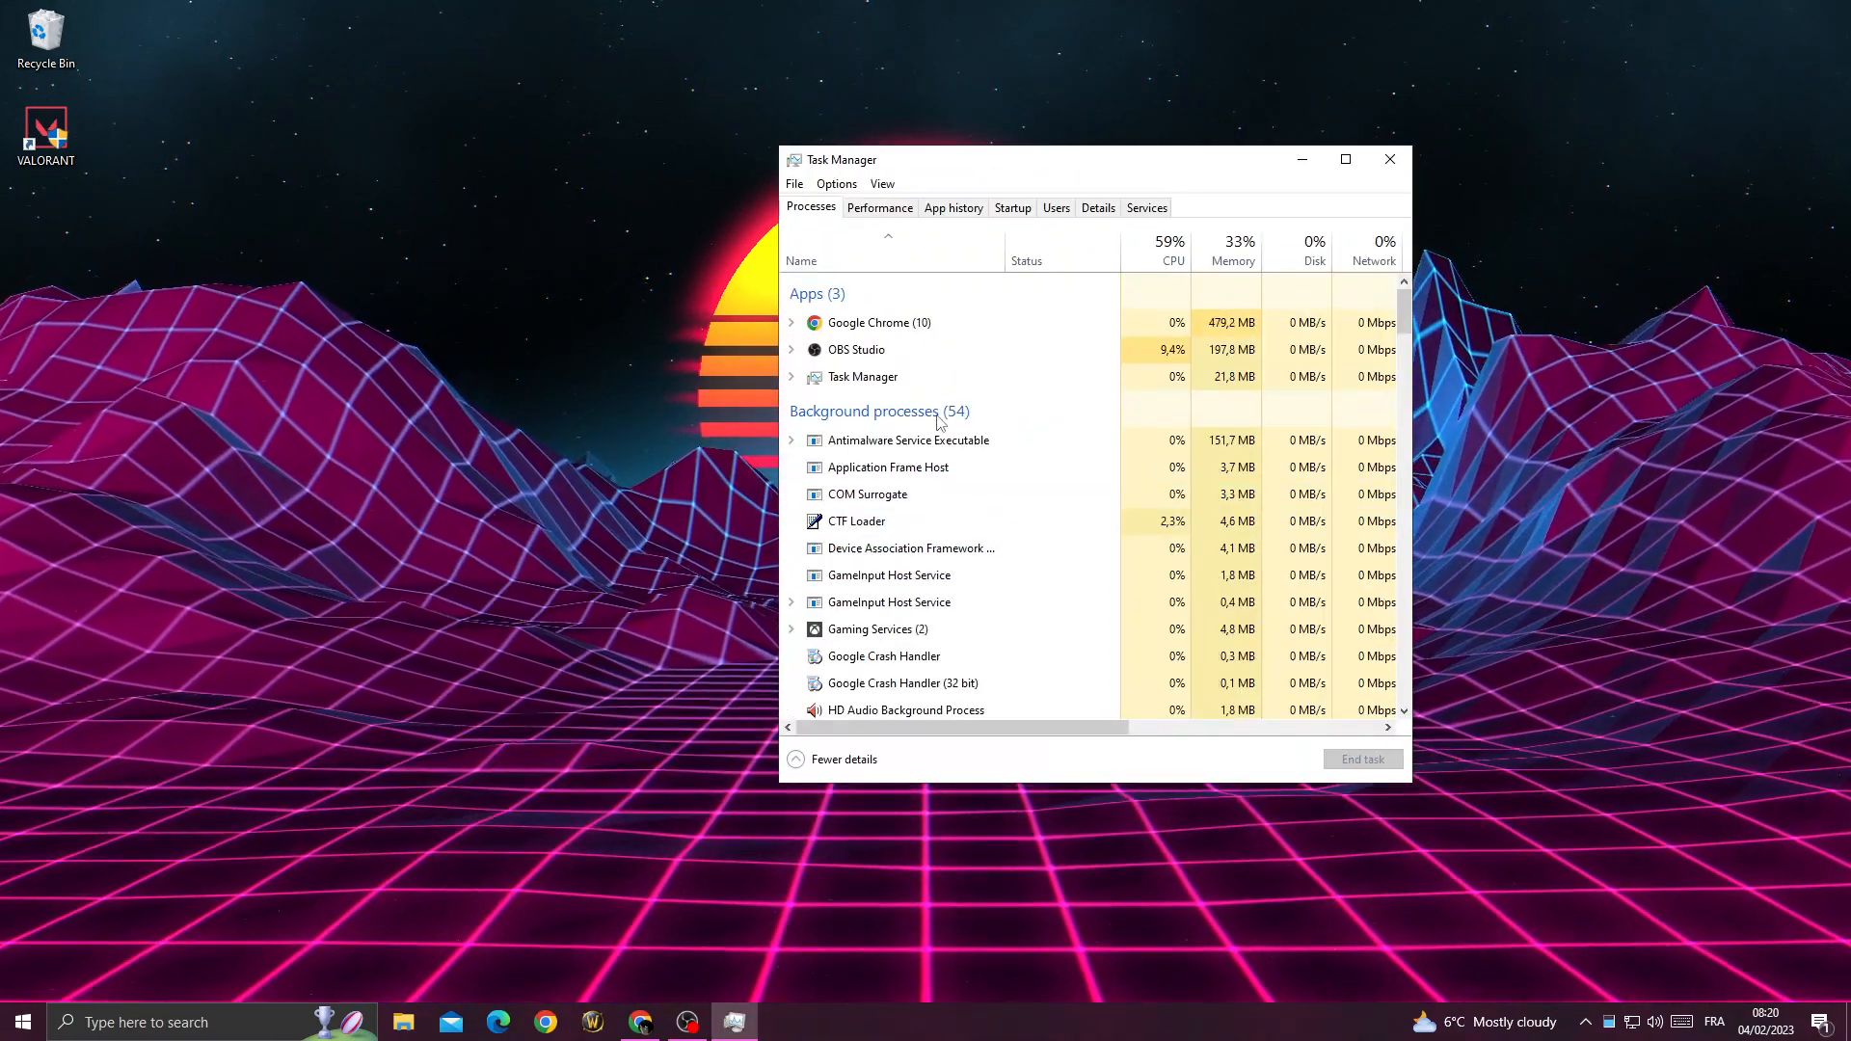
Review the Processes list down to the Vanguard user-mode service, then close Task Manager
left_click(861, 376)
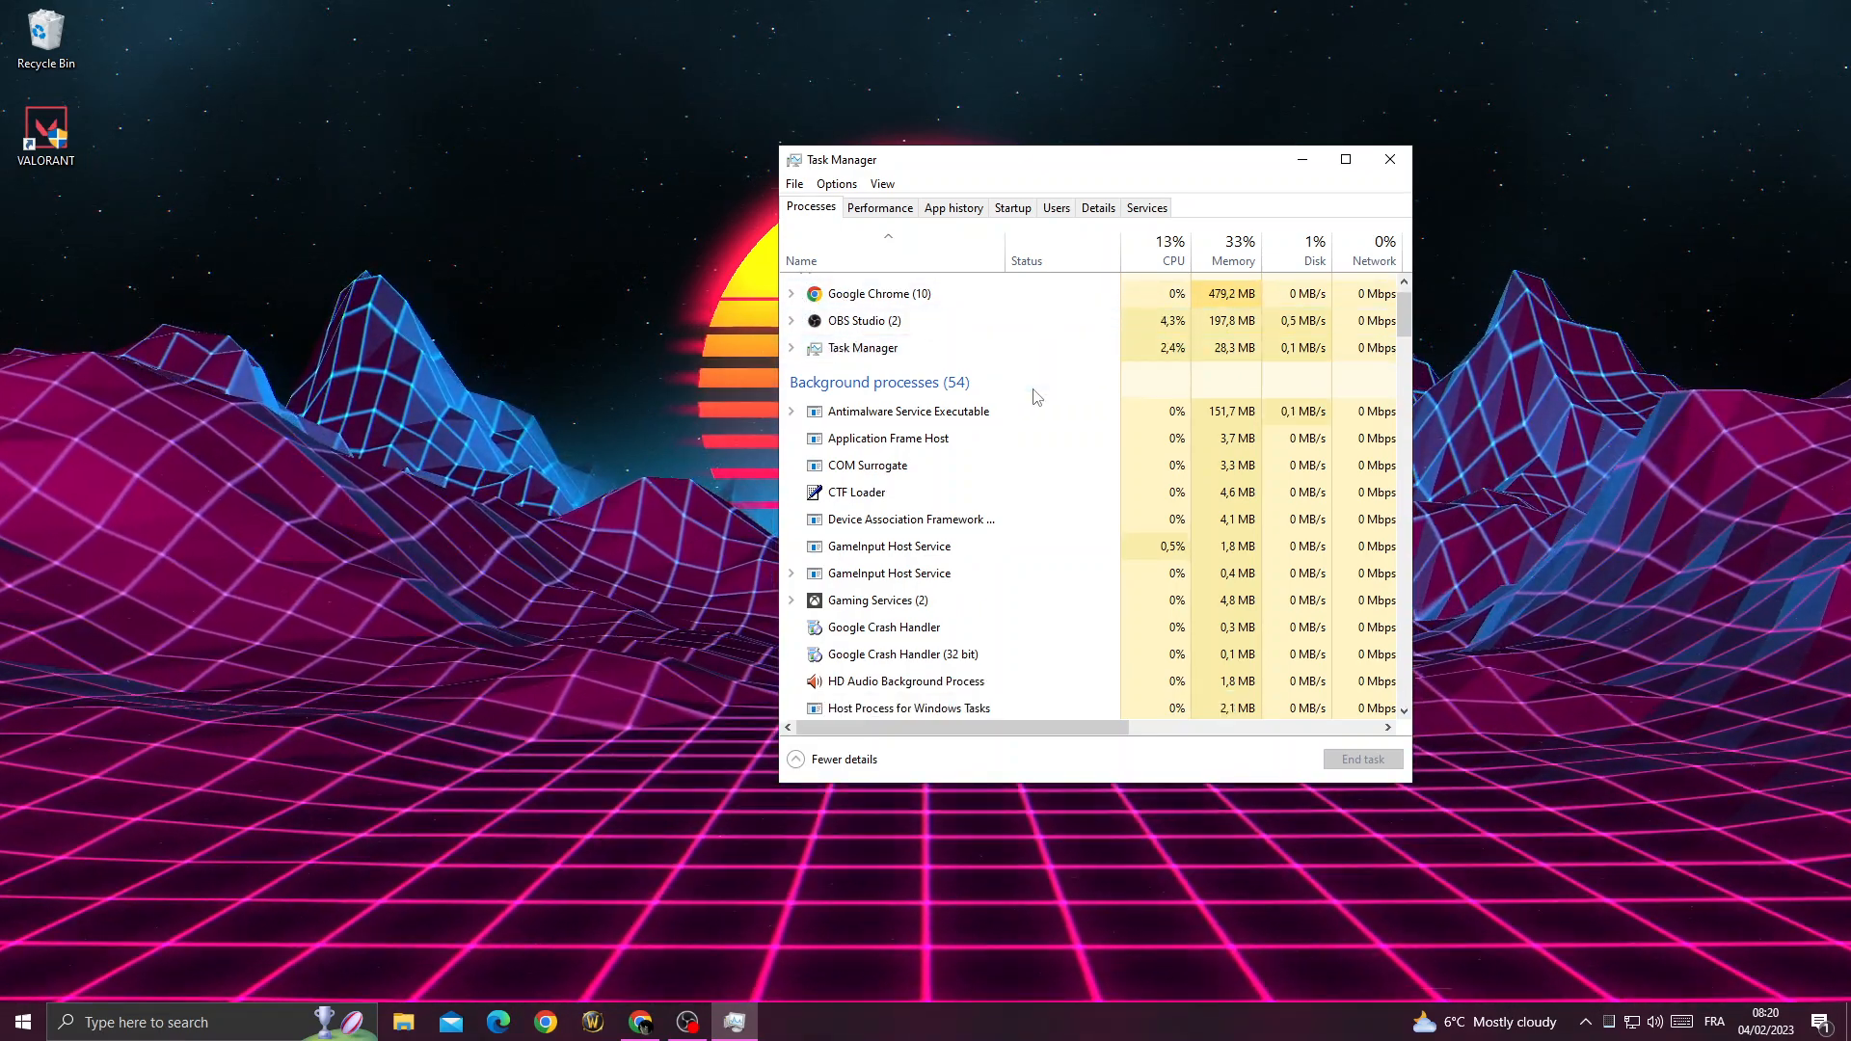
scroll("down", 3)
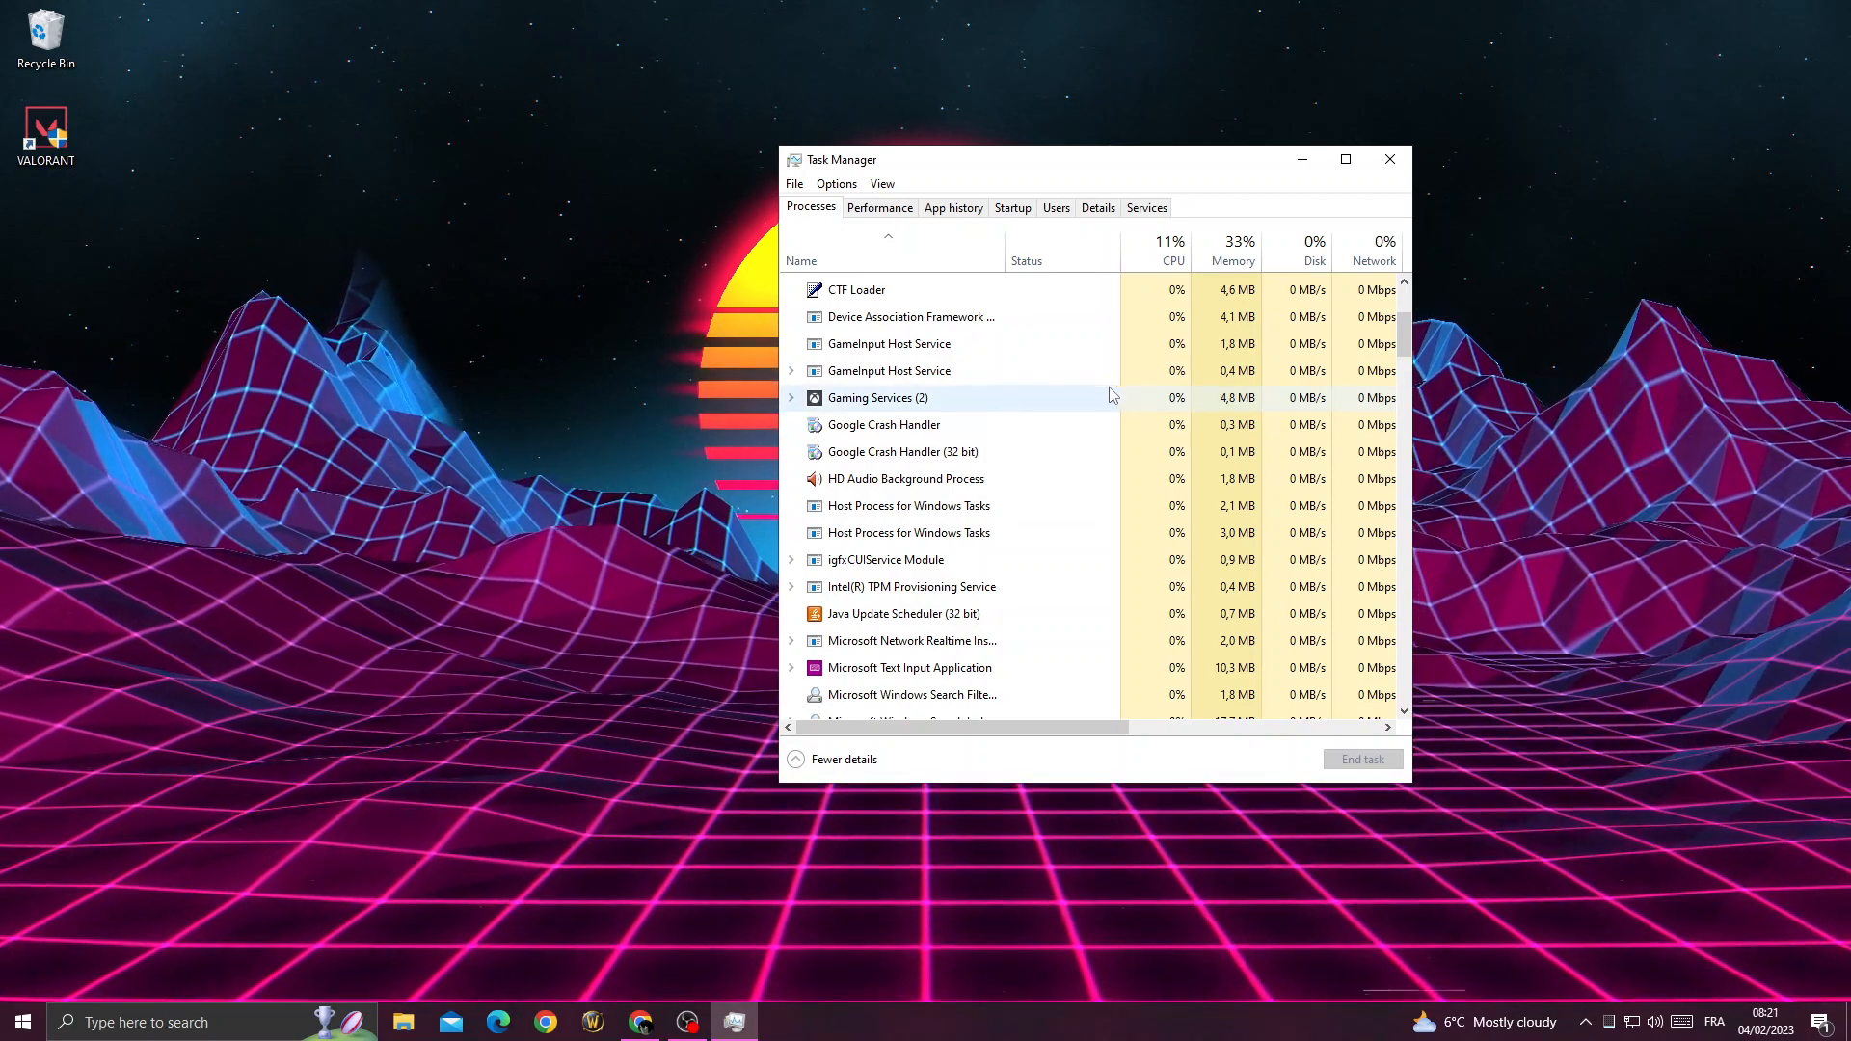
scroll("down", 3)
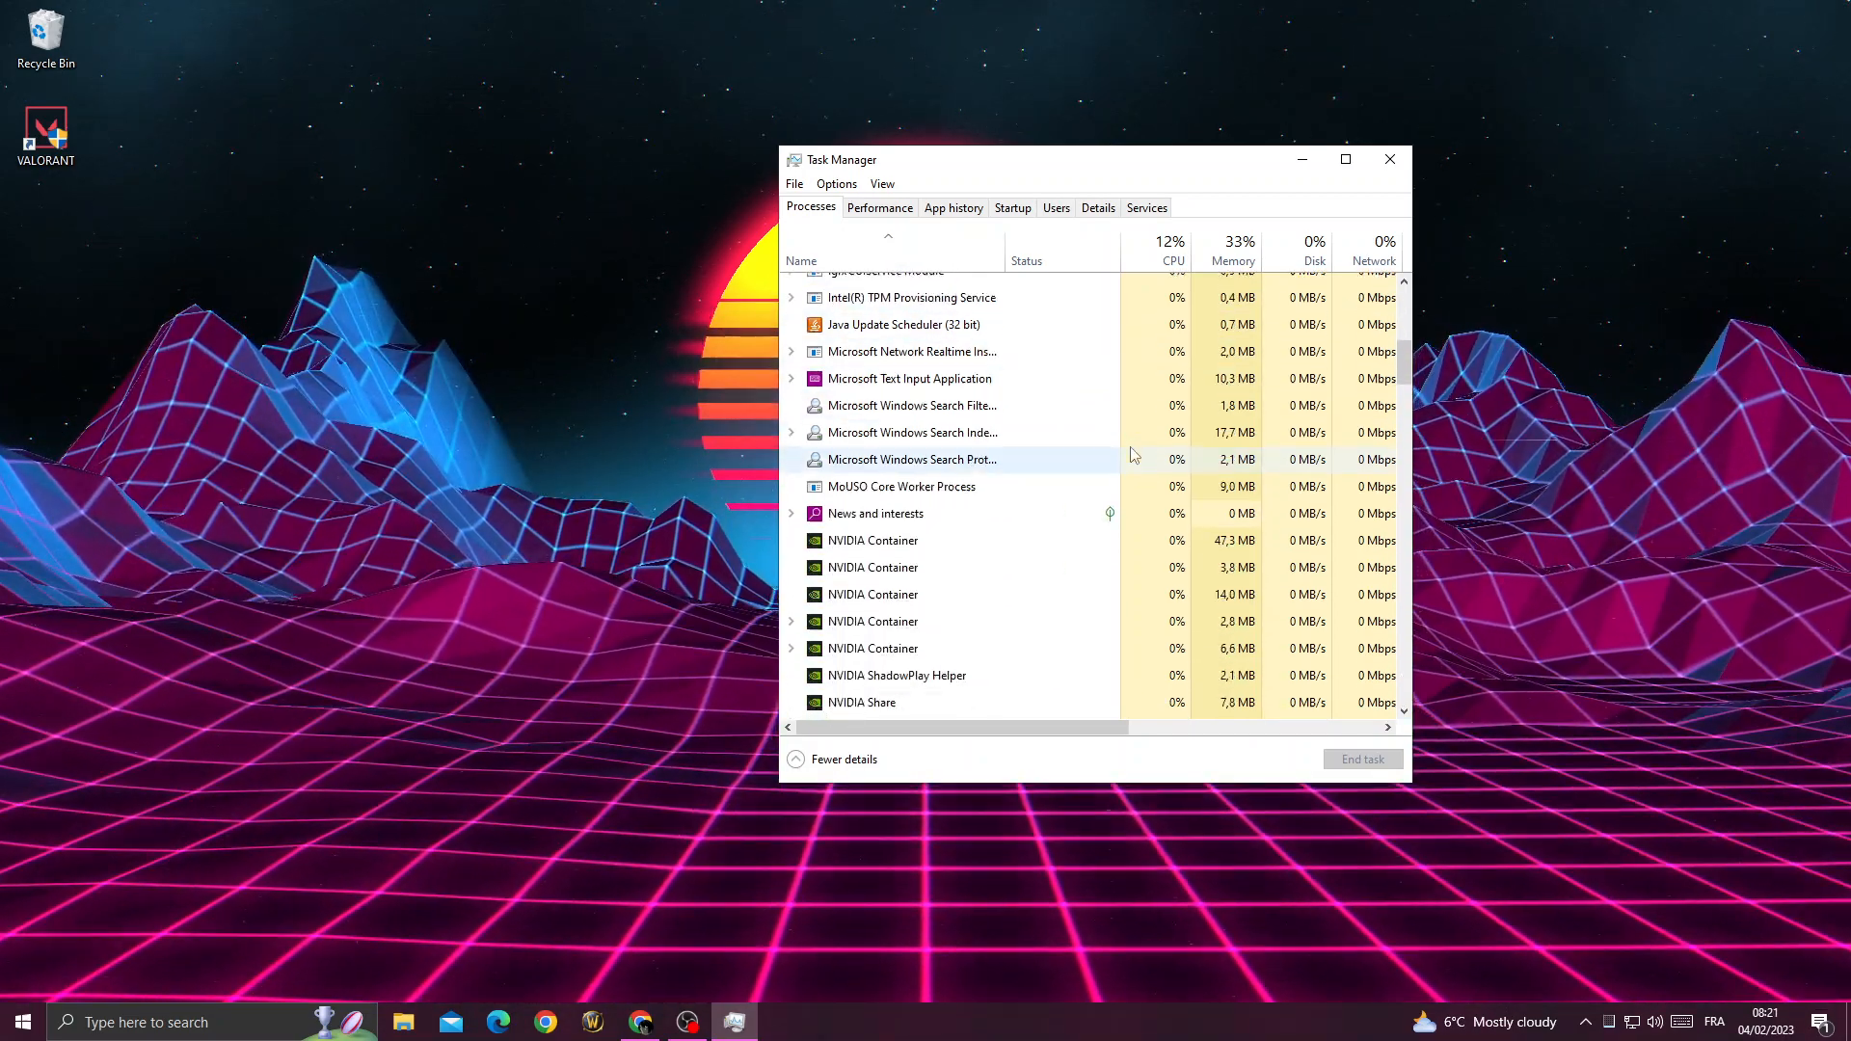
scroll("down", 3)
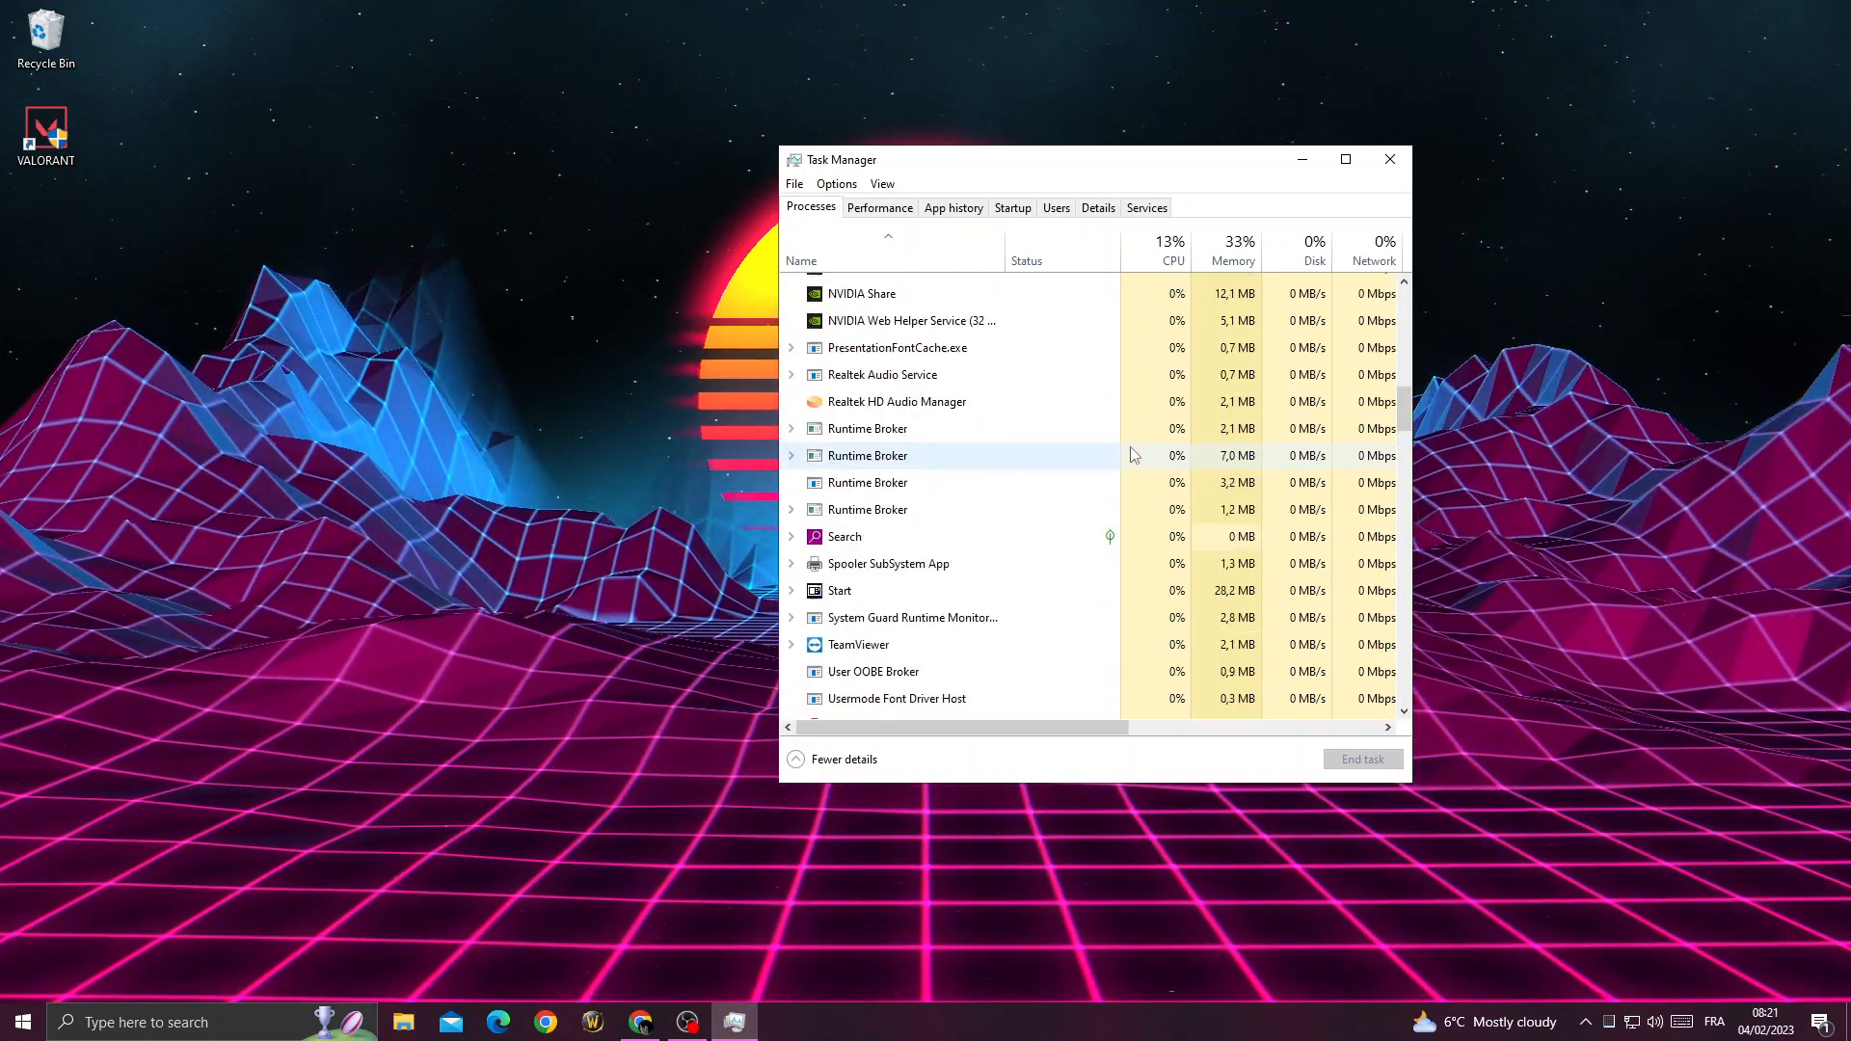
scroll("down", 3)
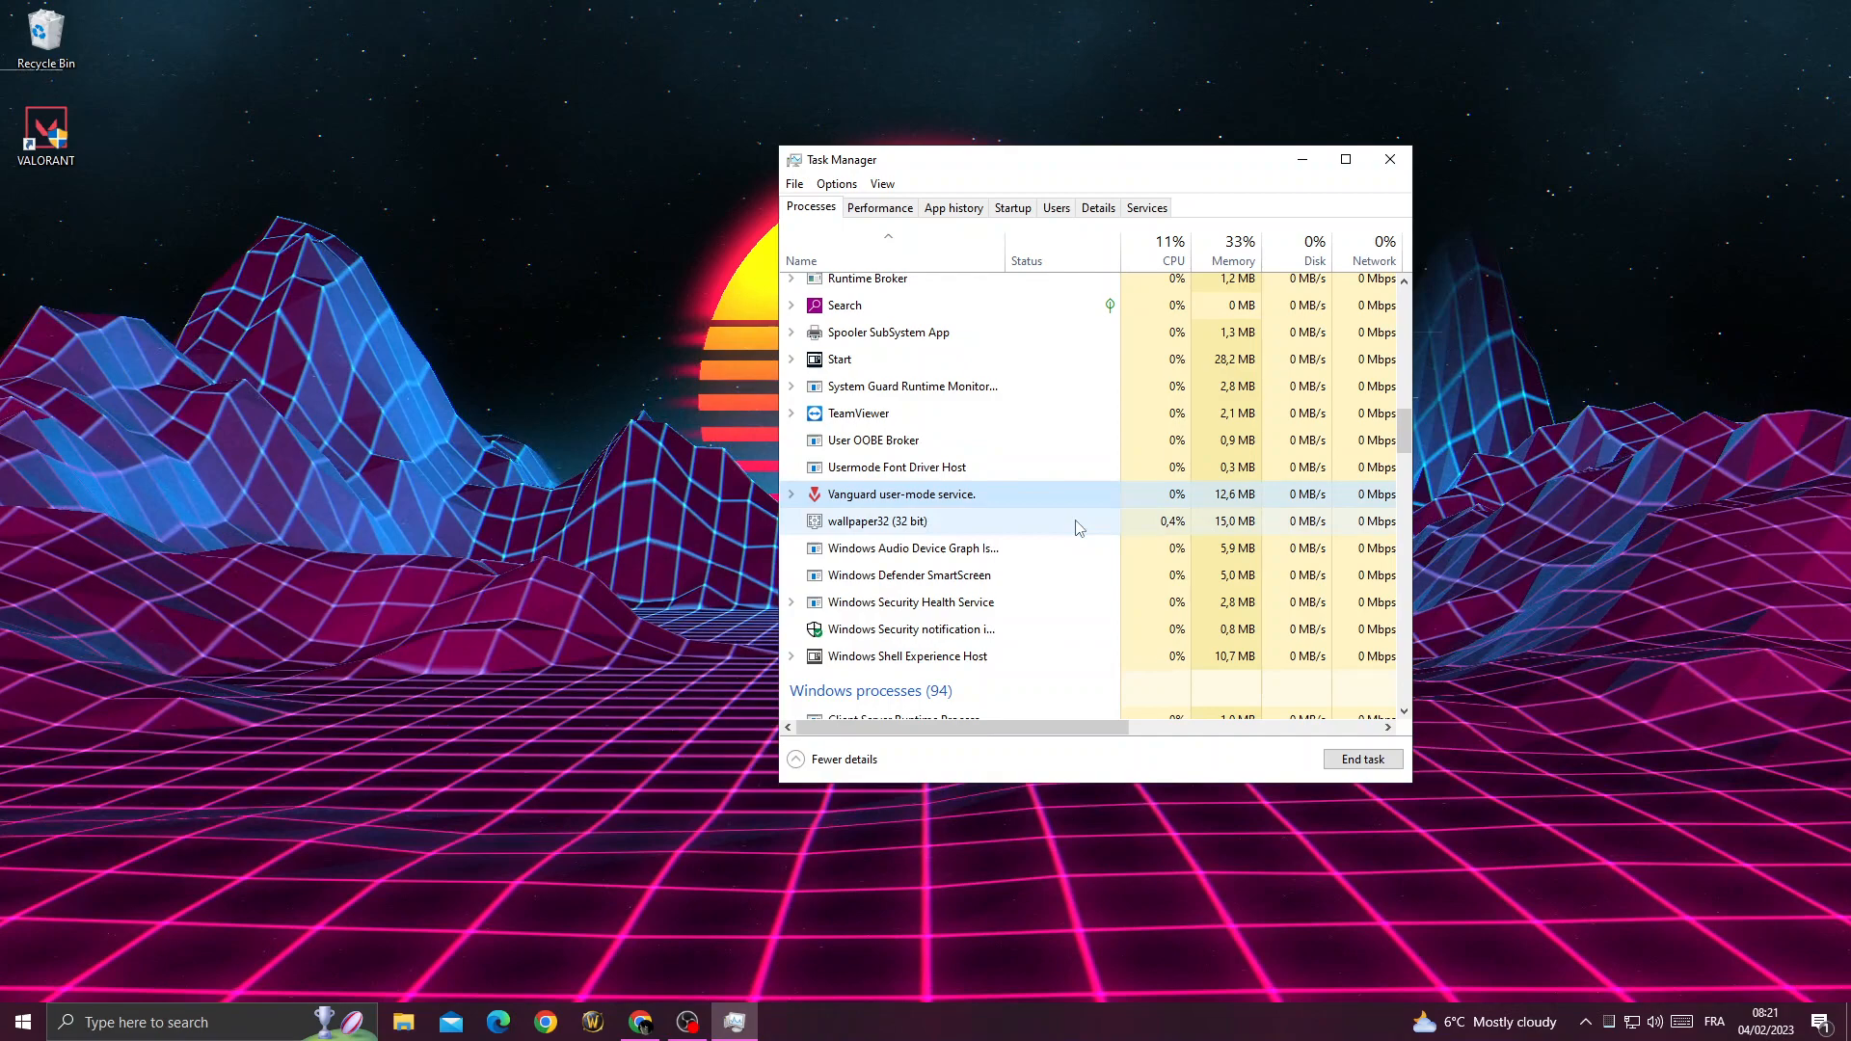
scroll("down", 3)
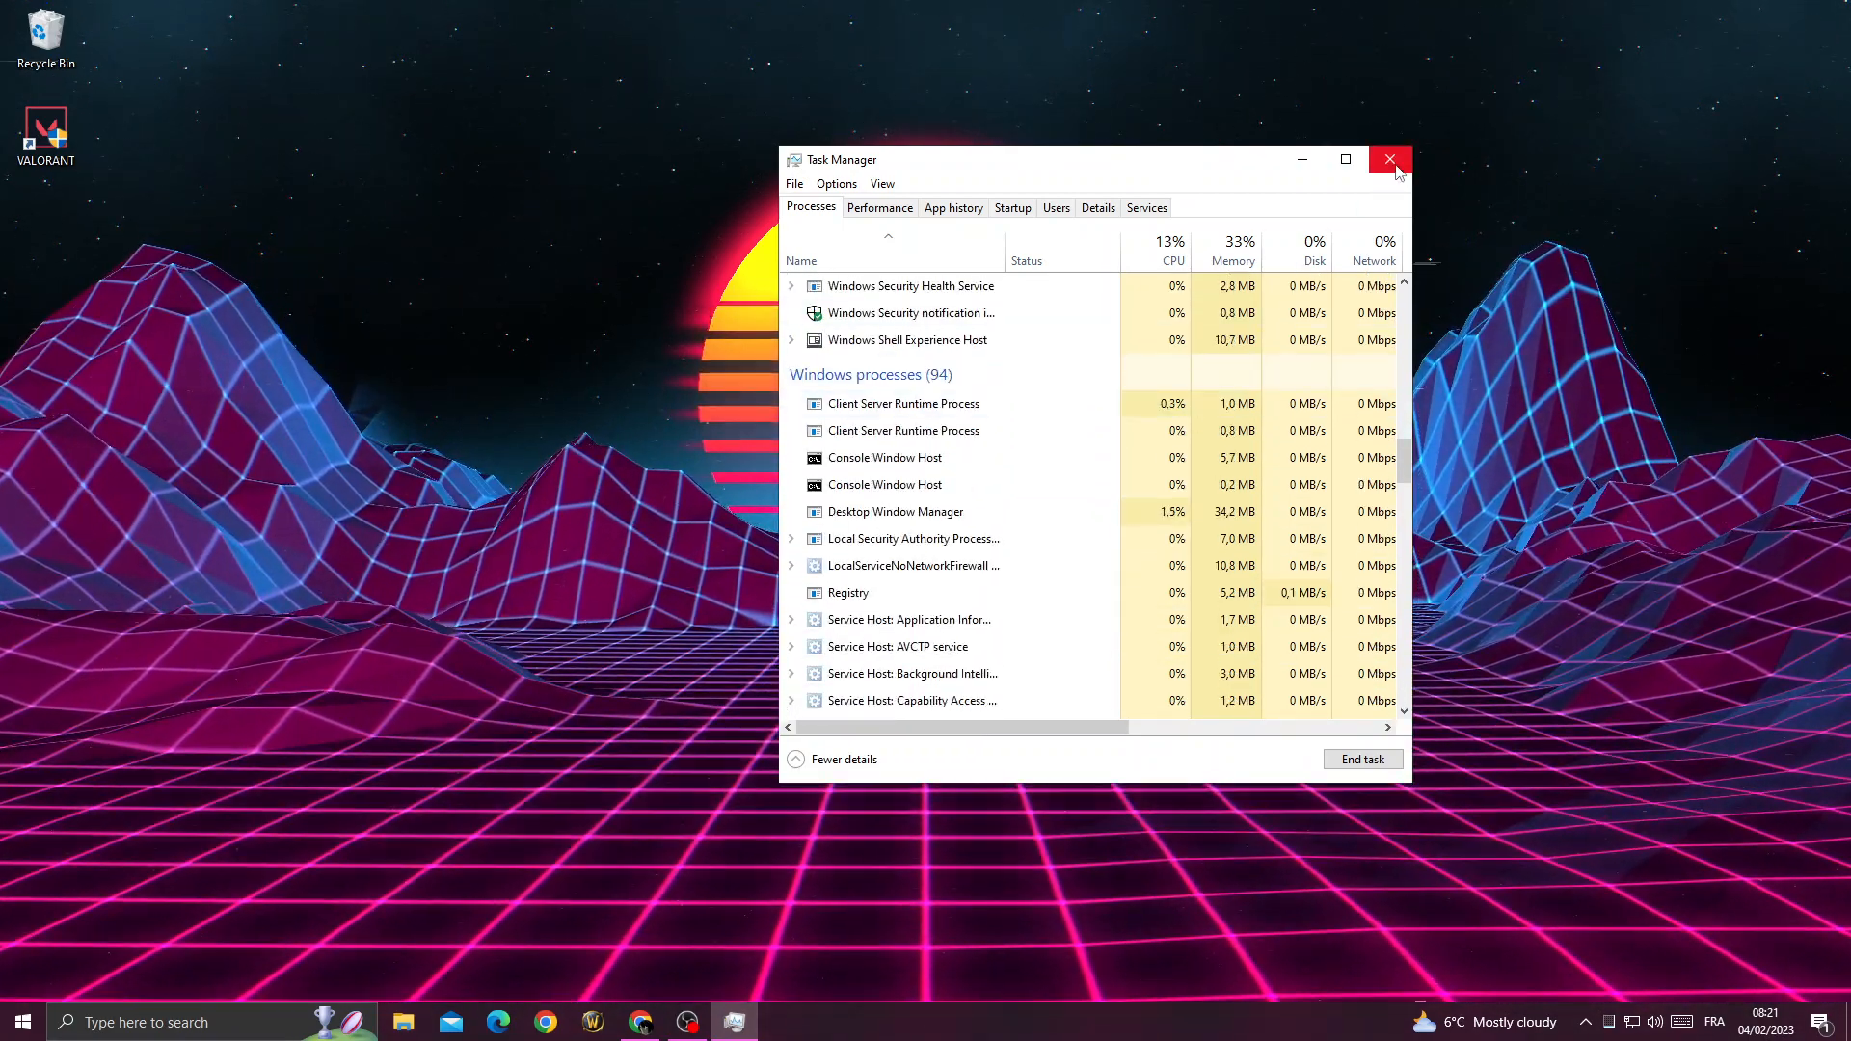
left_click(1390, 160)
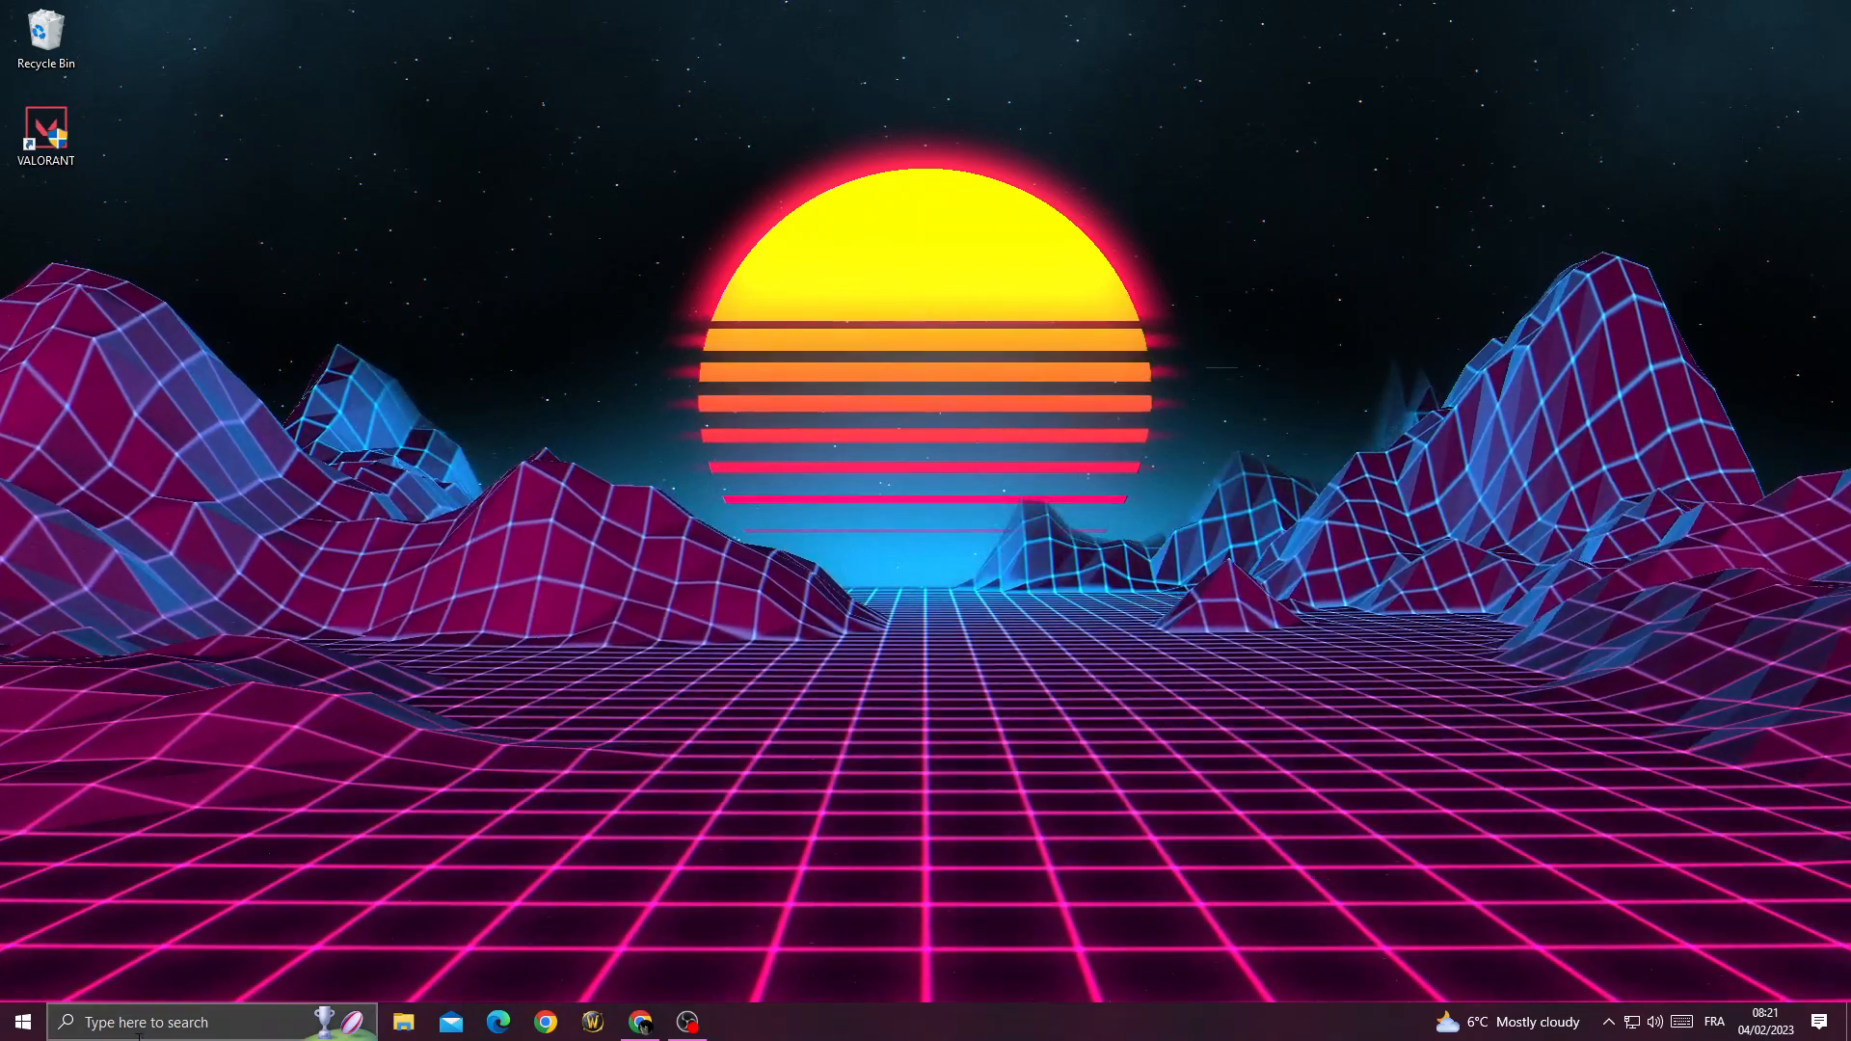
Search 'services' to launch the Services console and locate the vgc entry
type("services")
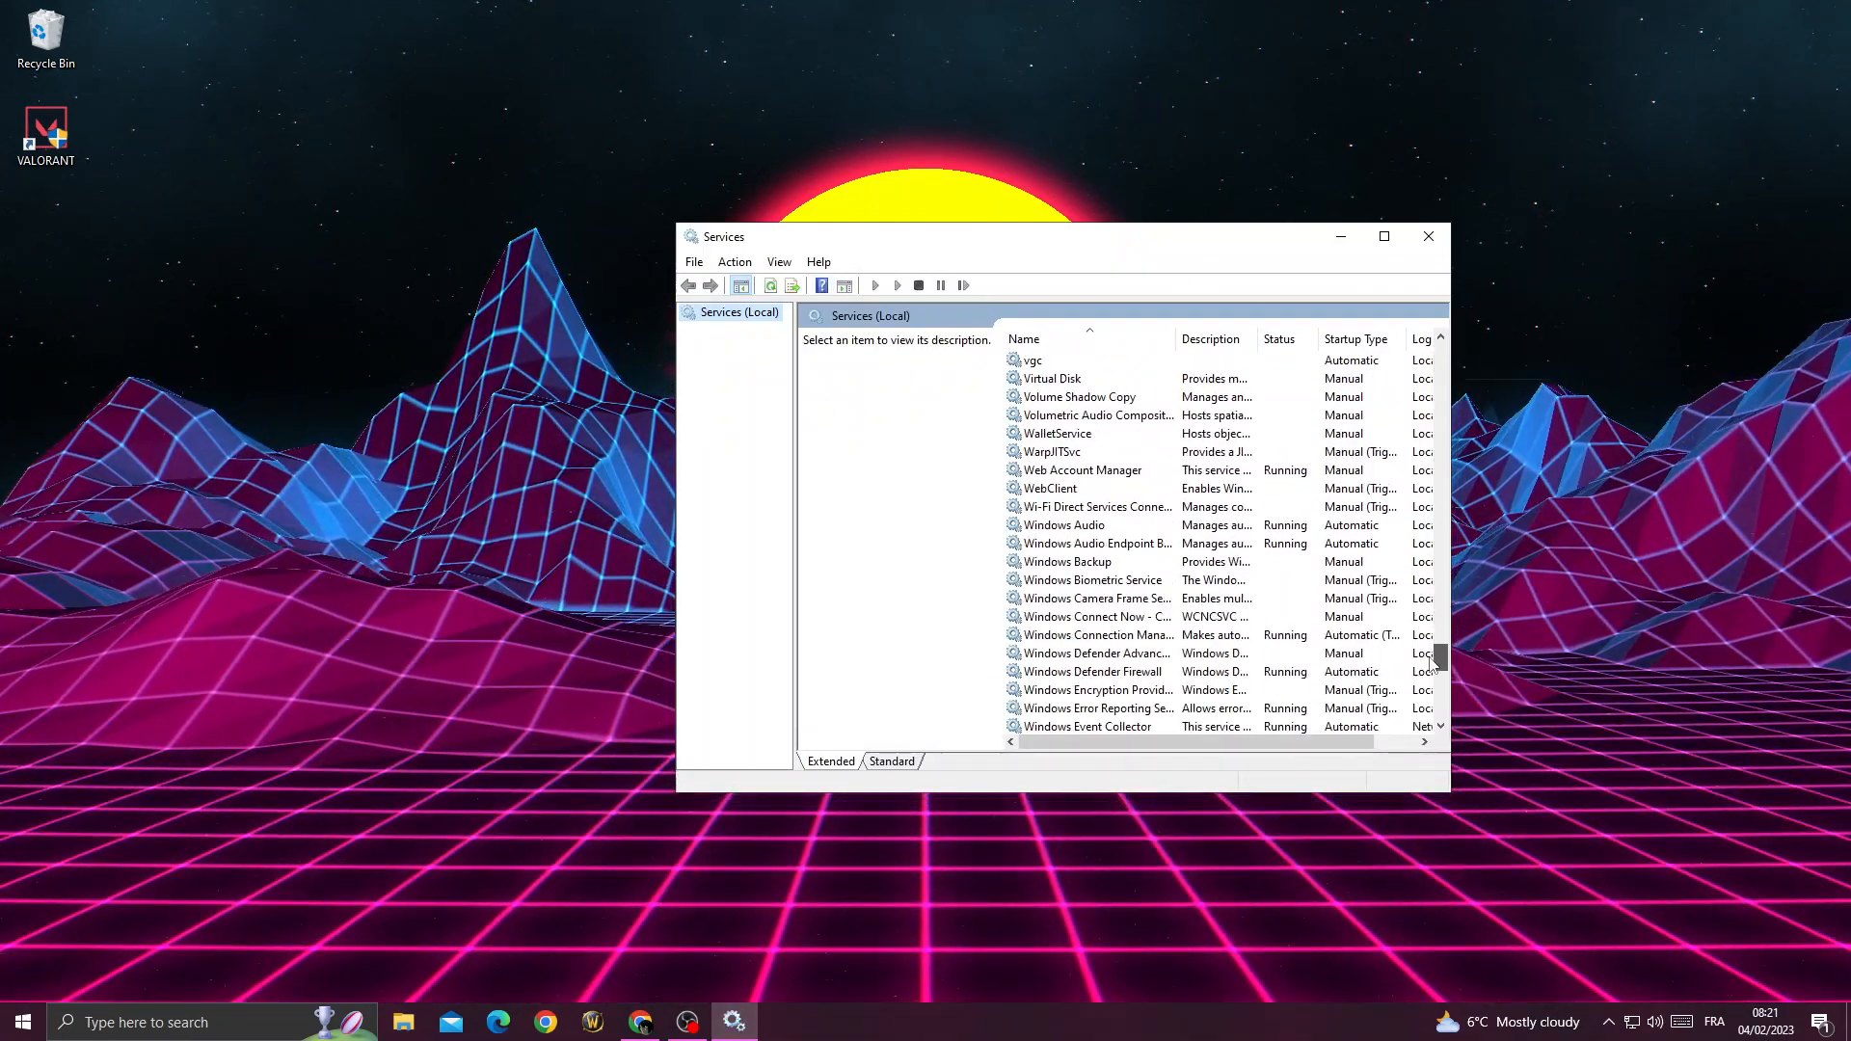
scroll("up", 3)
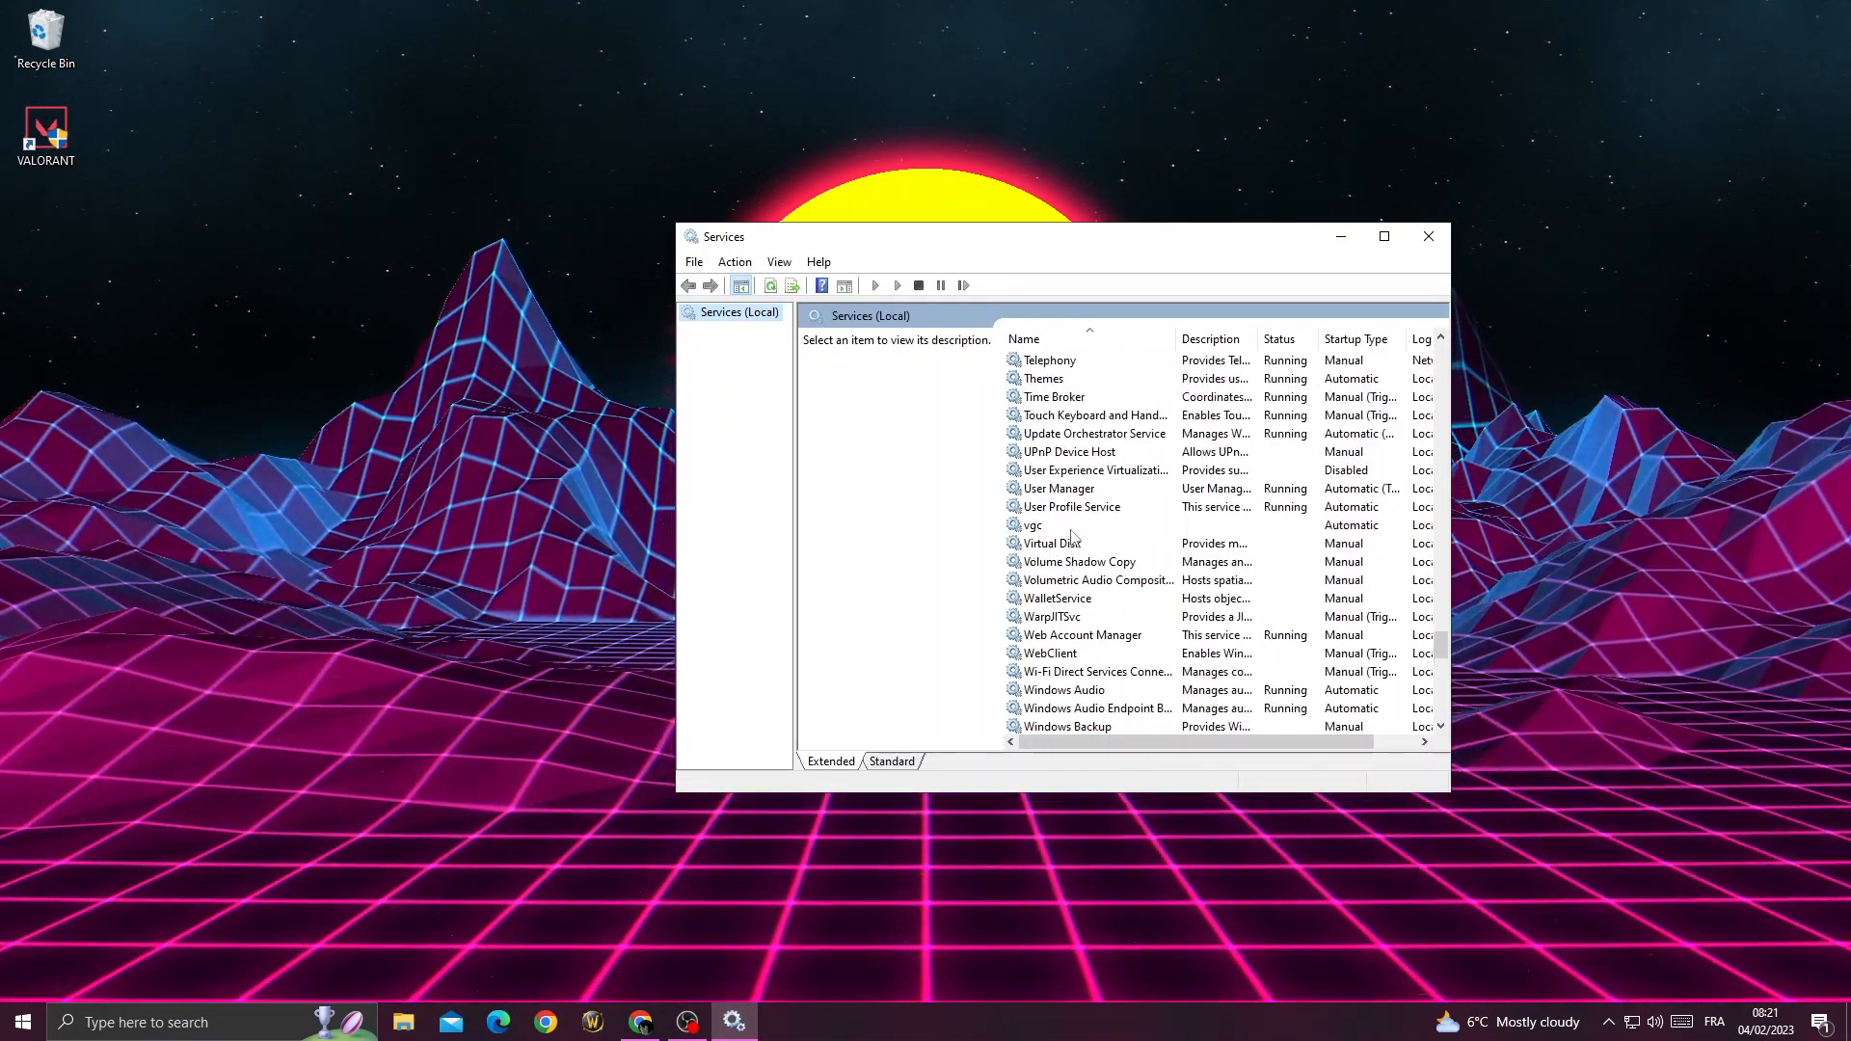
Bring up the vgc service's Properties from its right-click menu
right_click(1032, 525)
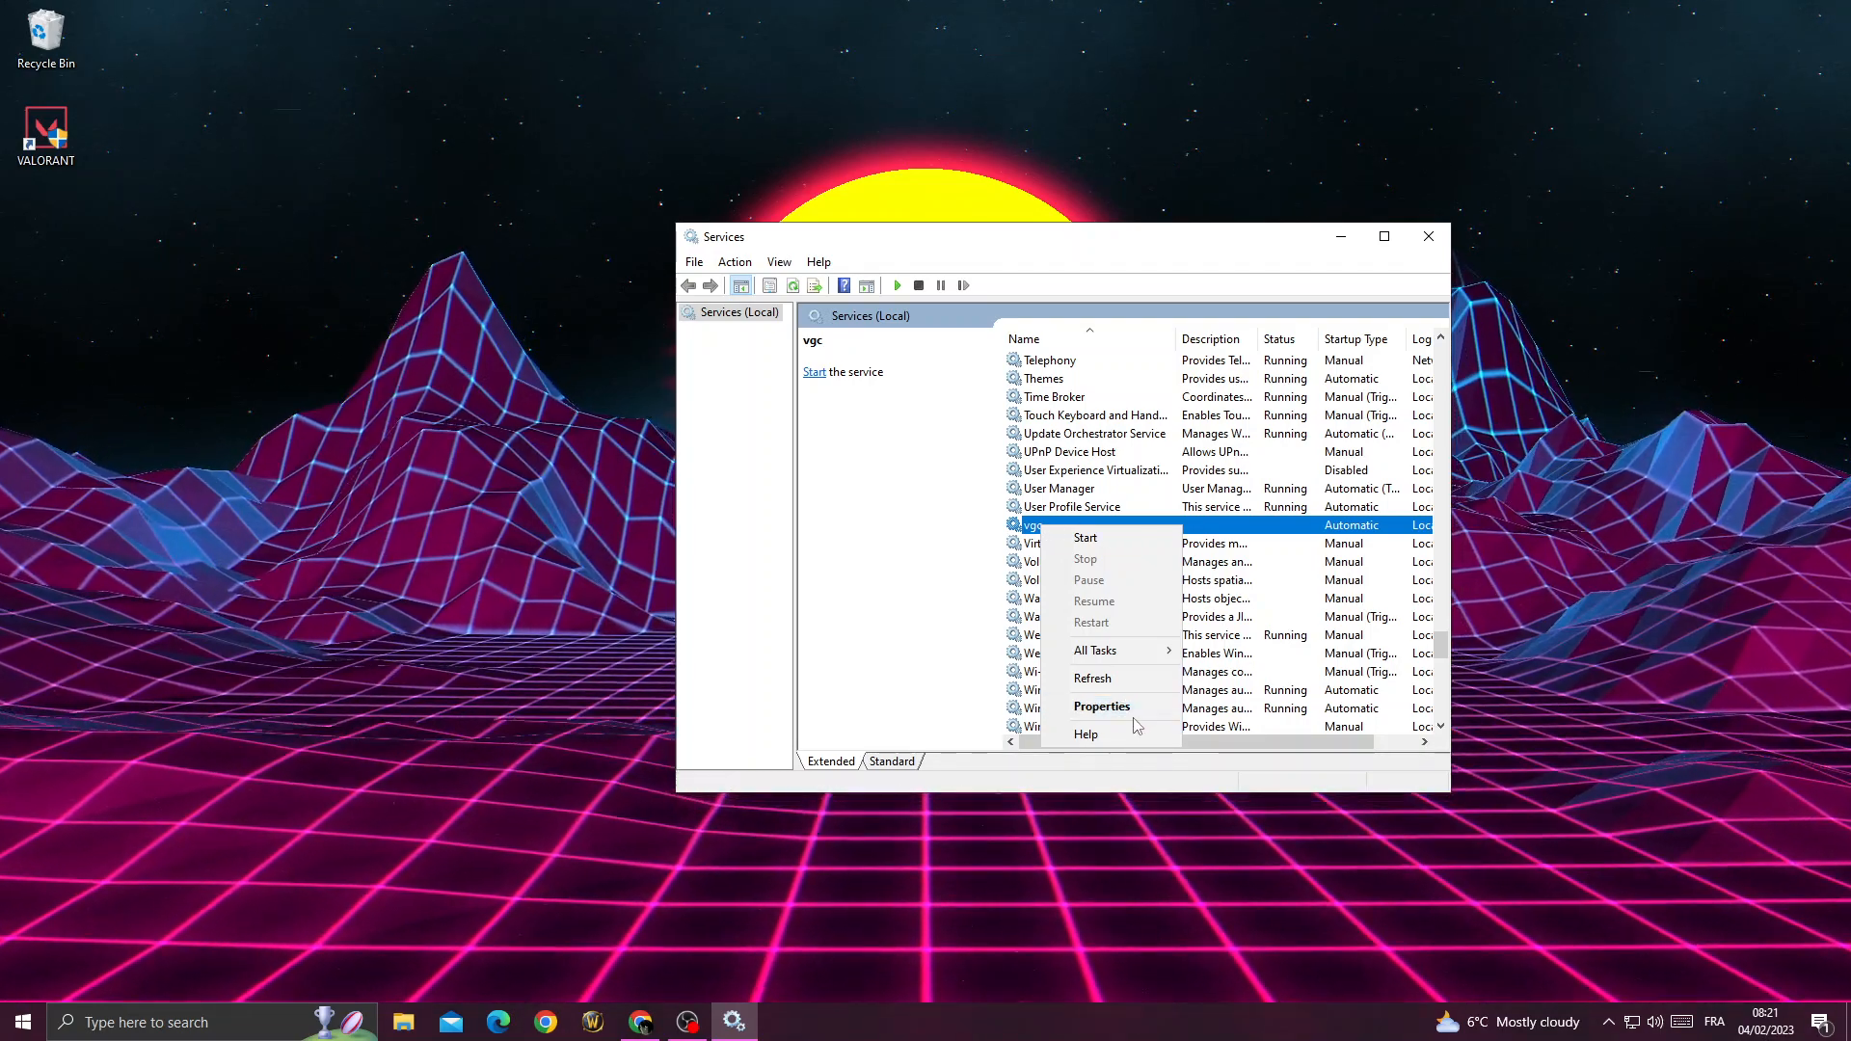
left_click(1101, 706)
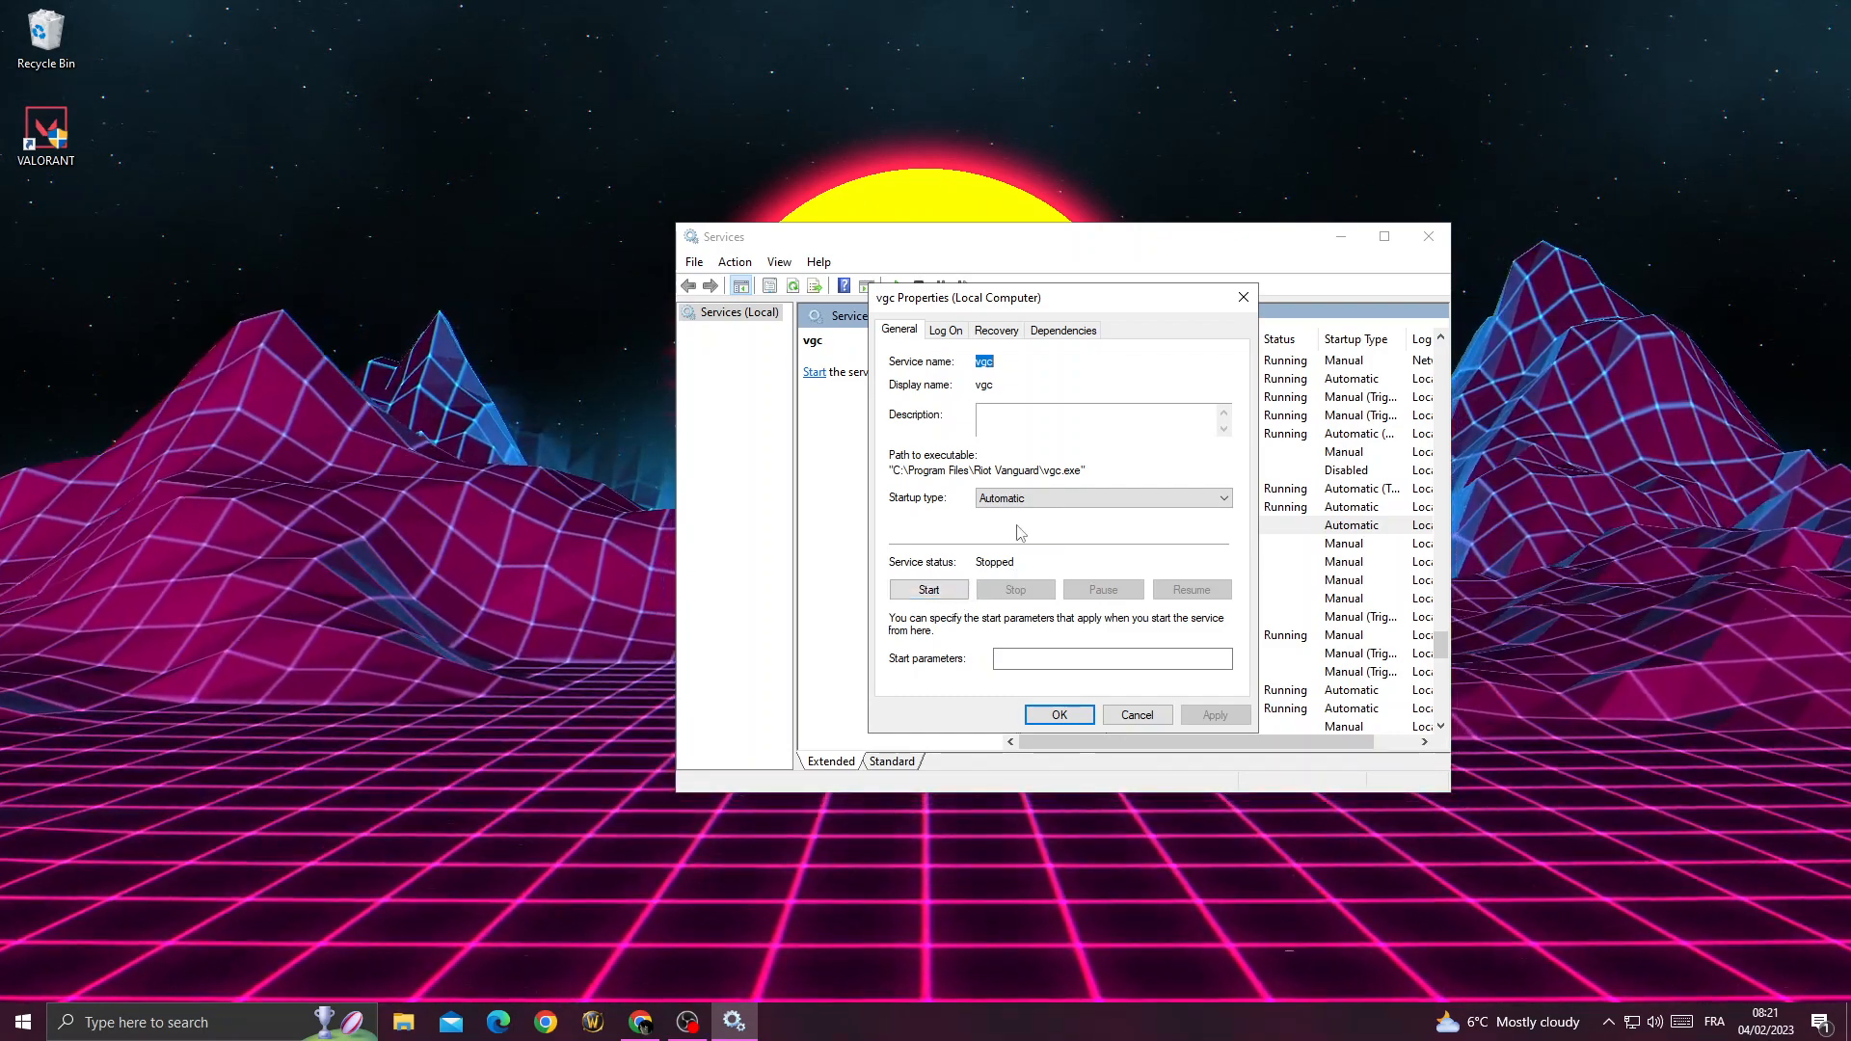
Set vgc's startup type to Automatic, start the service, and confirm with OK
left_click(1101, 497)
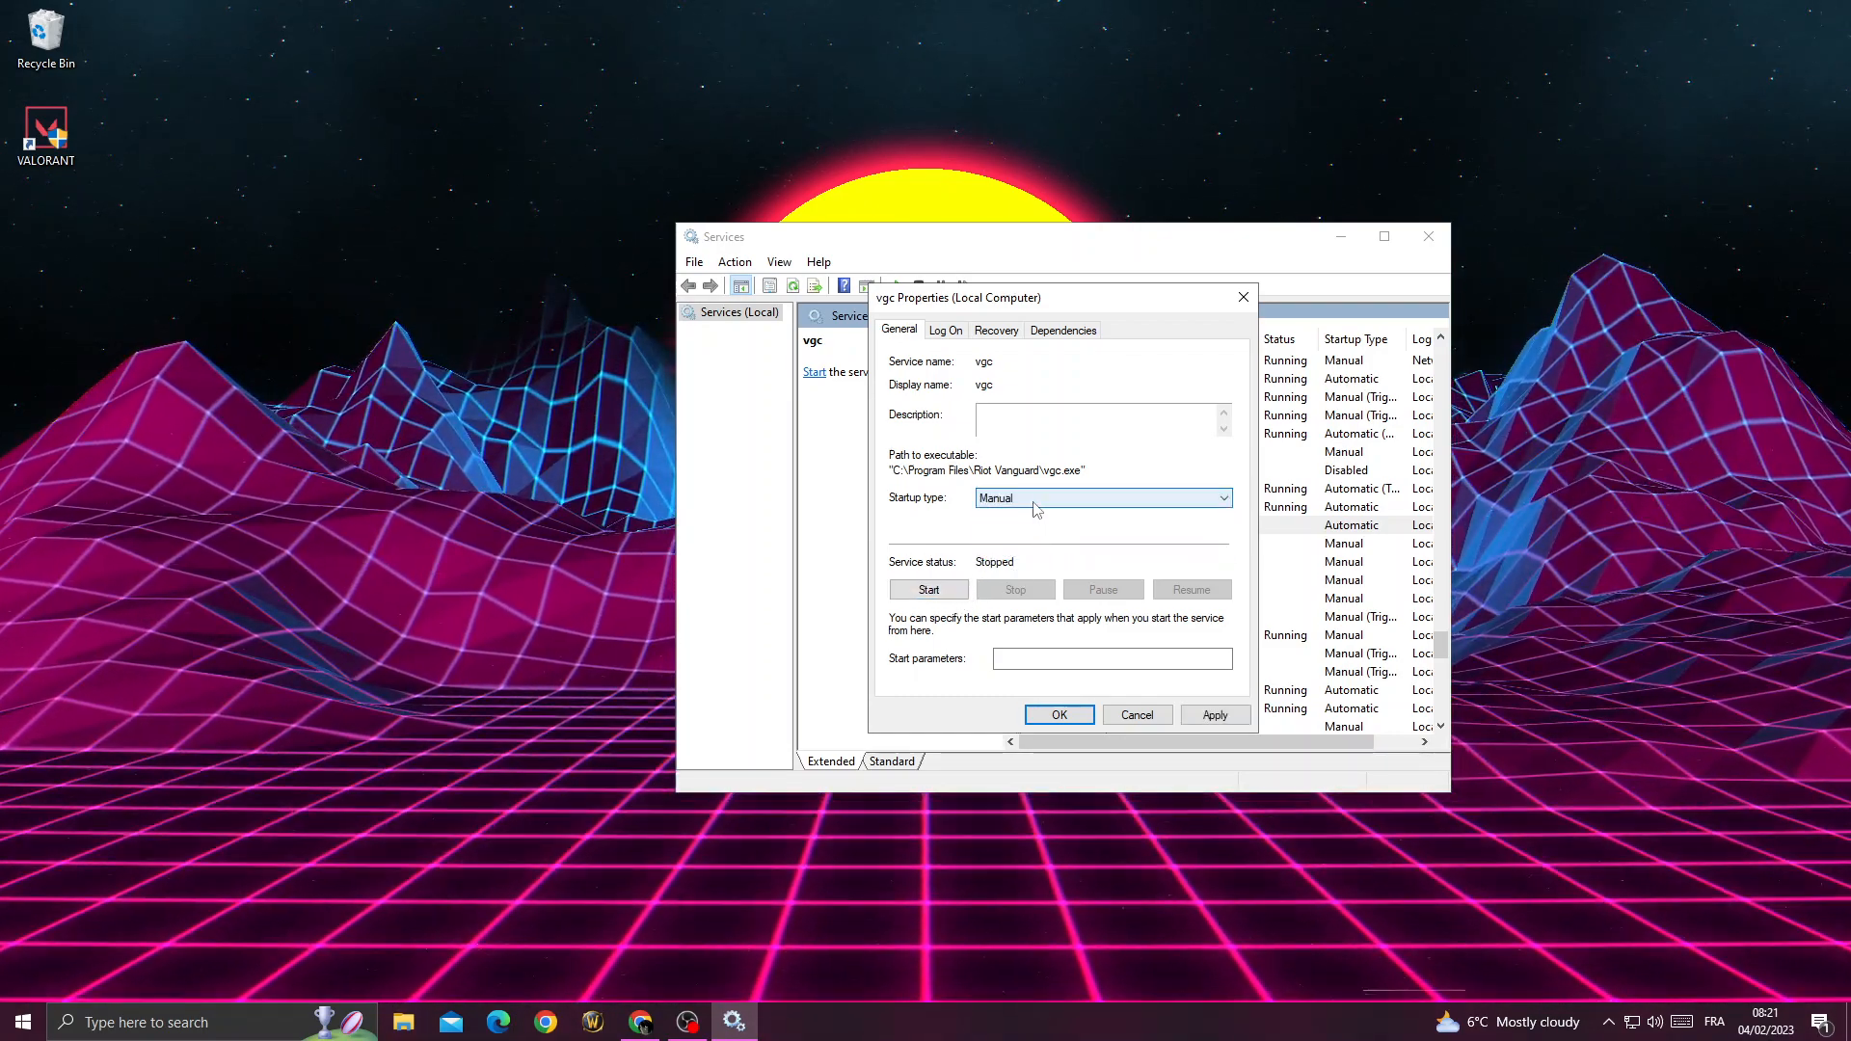
left_click(1101, 497)
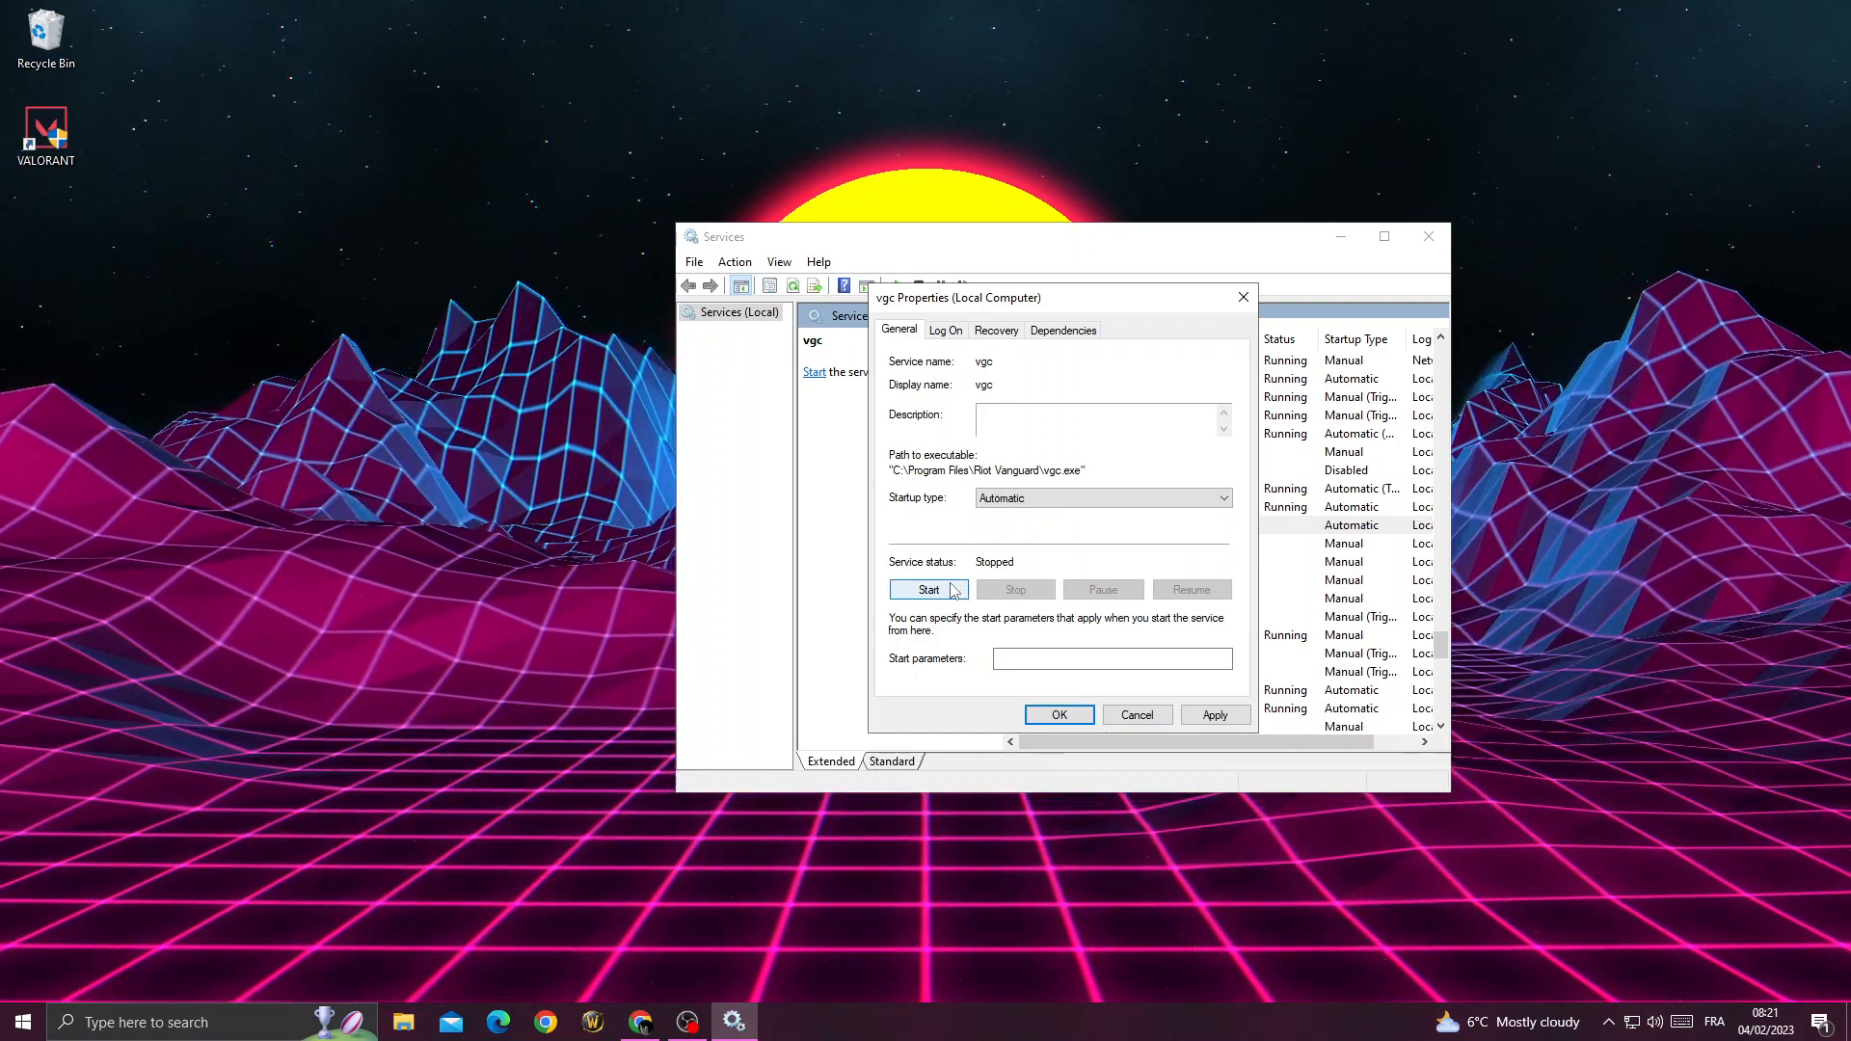
left_click(928, 590)
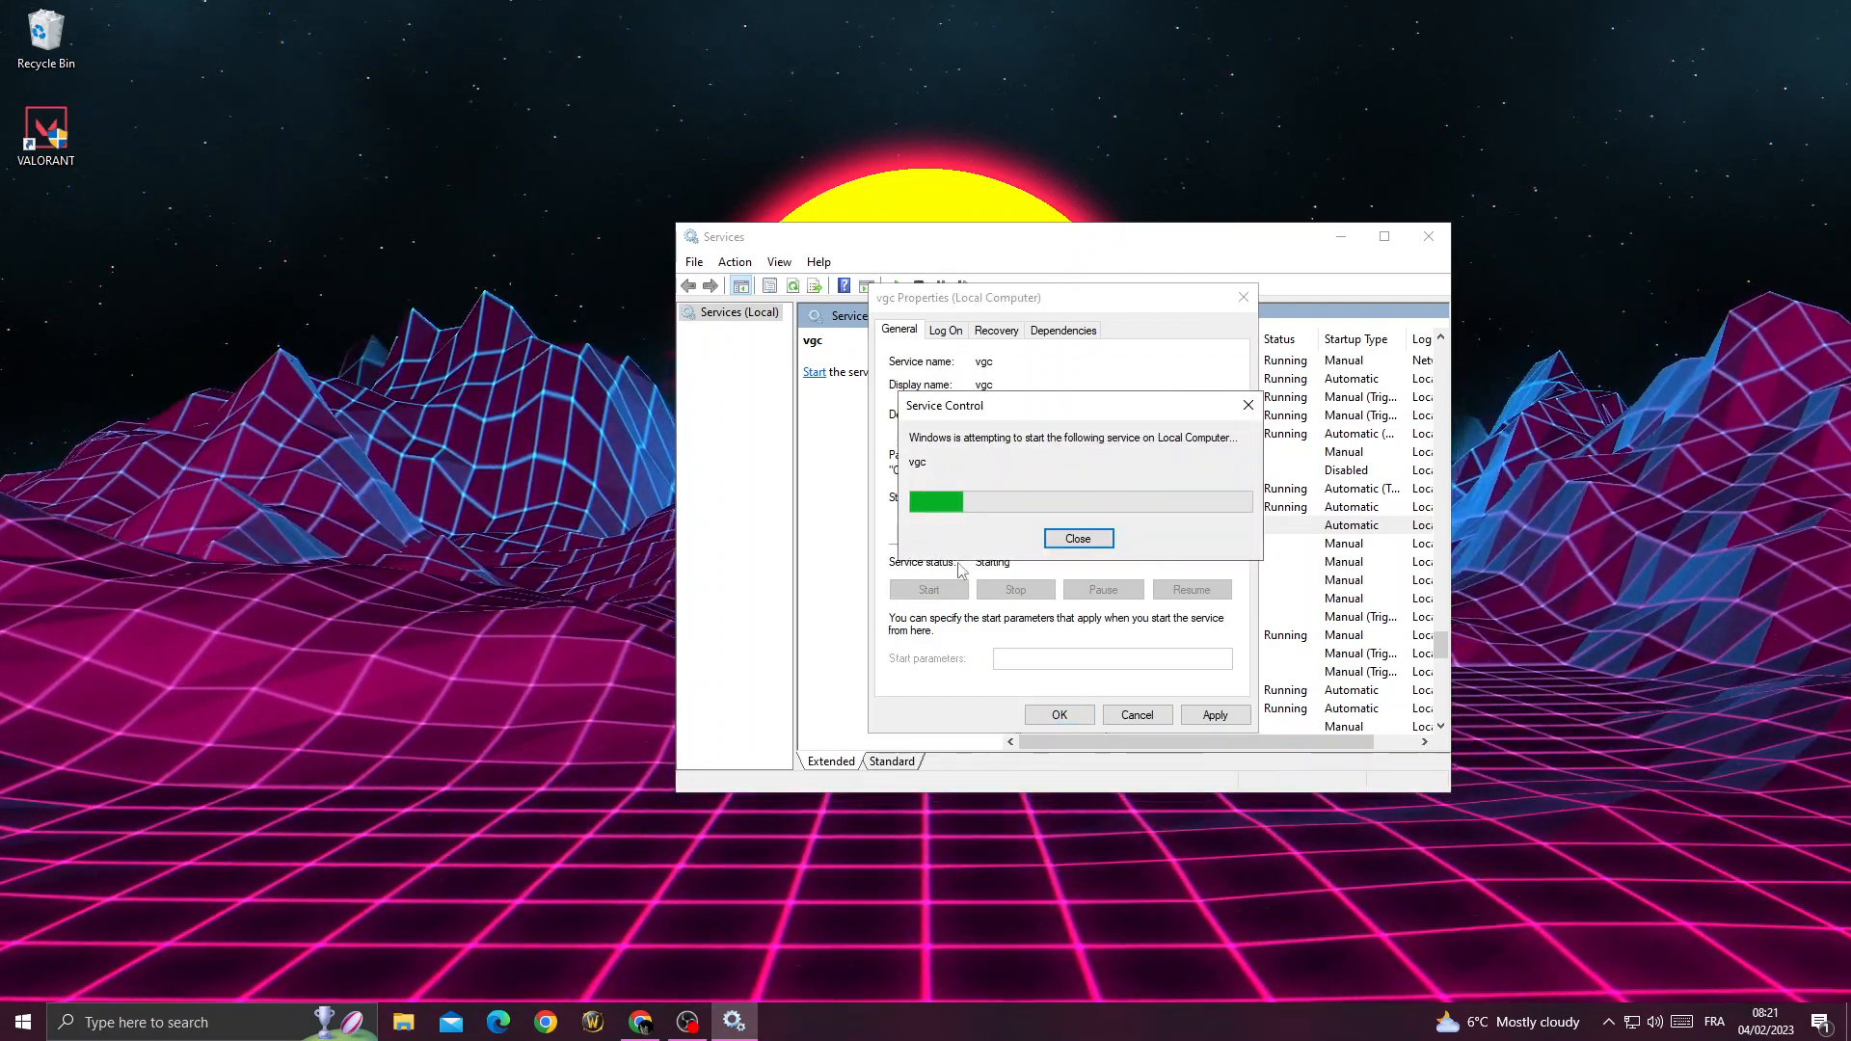
left_click(1076, 538)
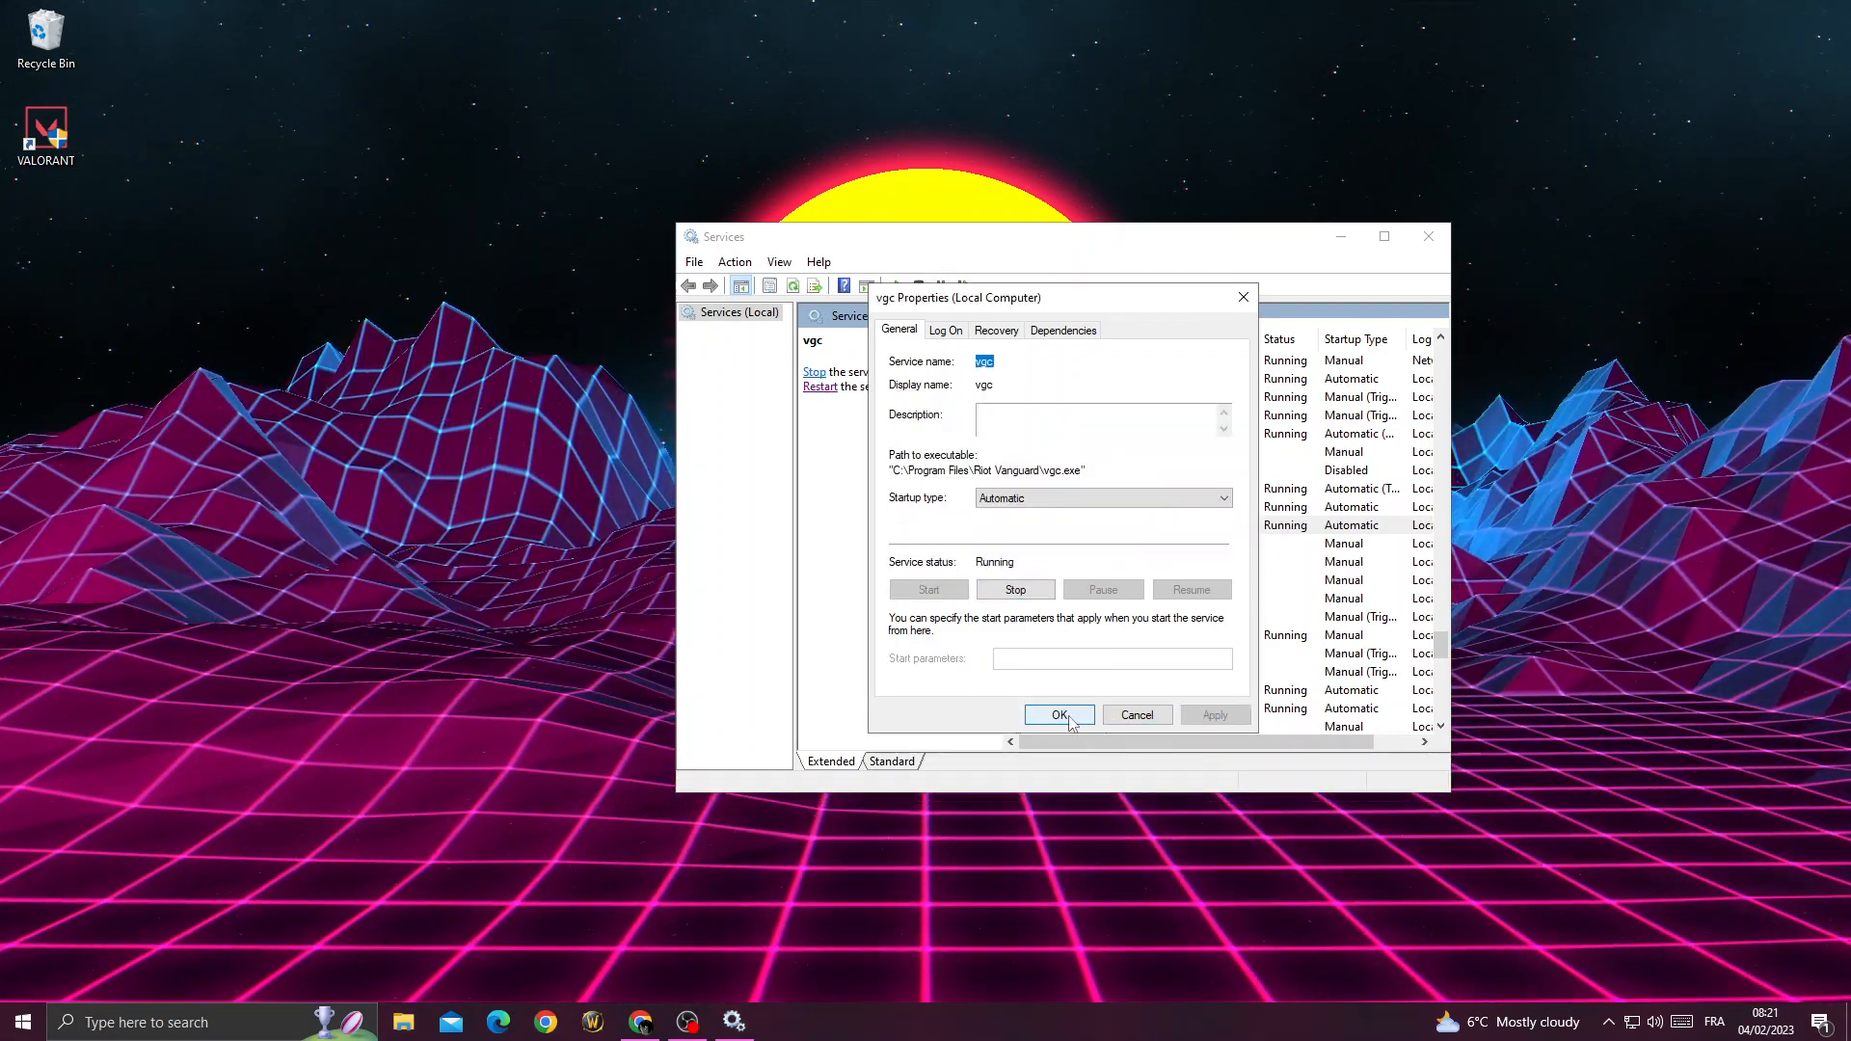
left_click(1059, 715)
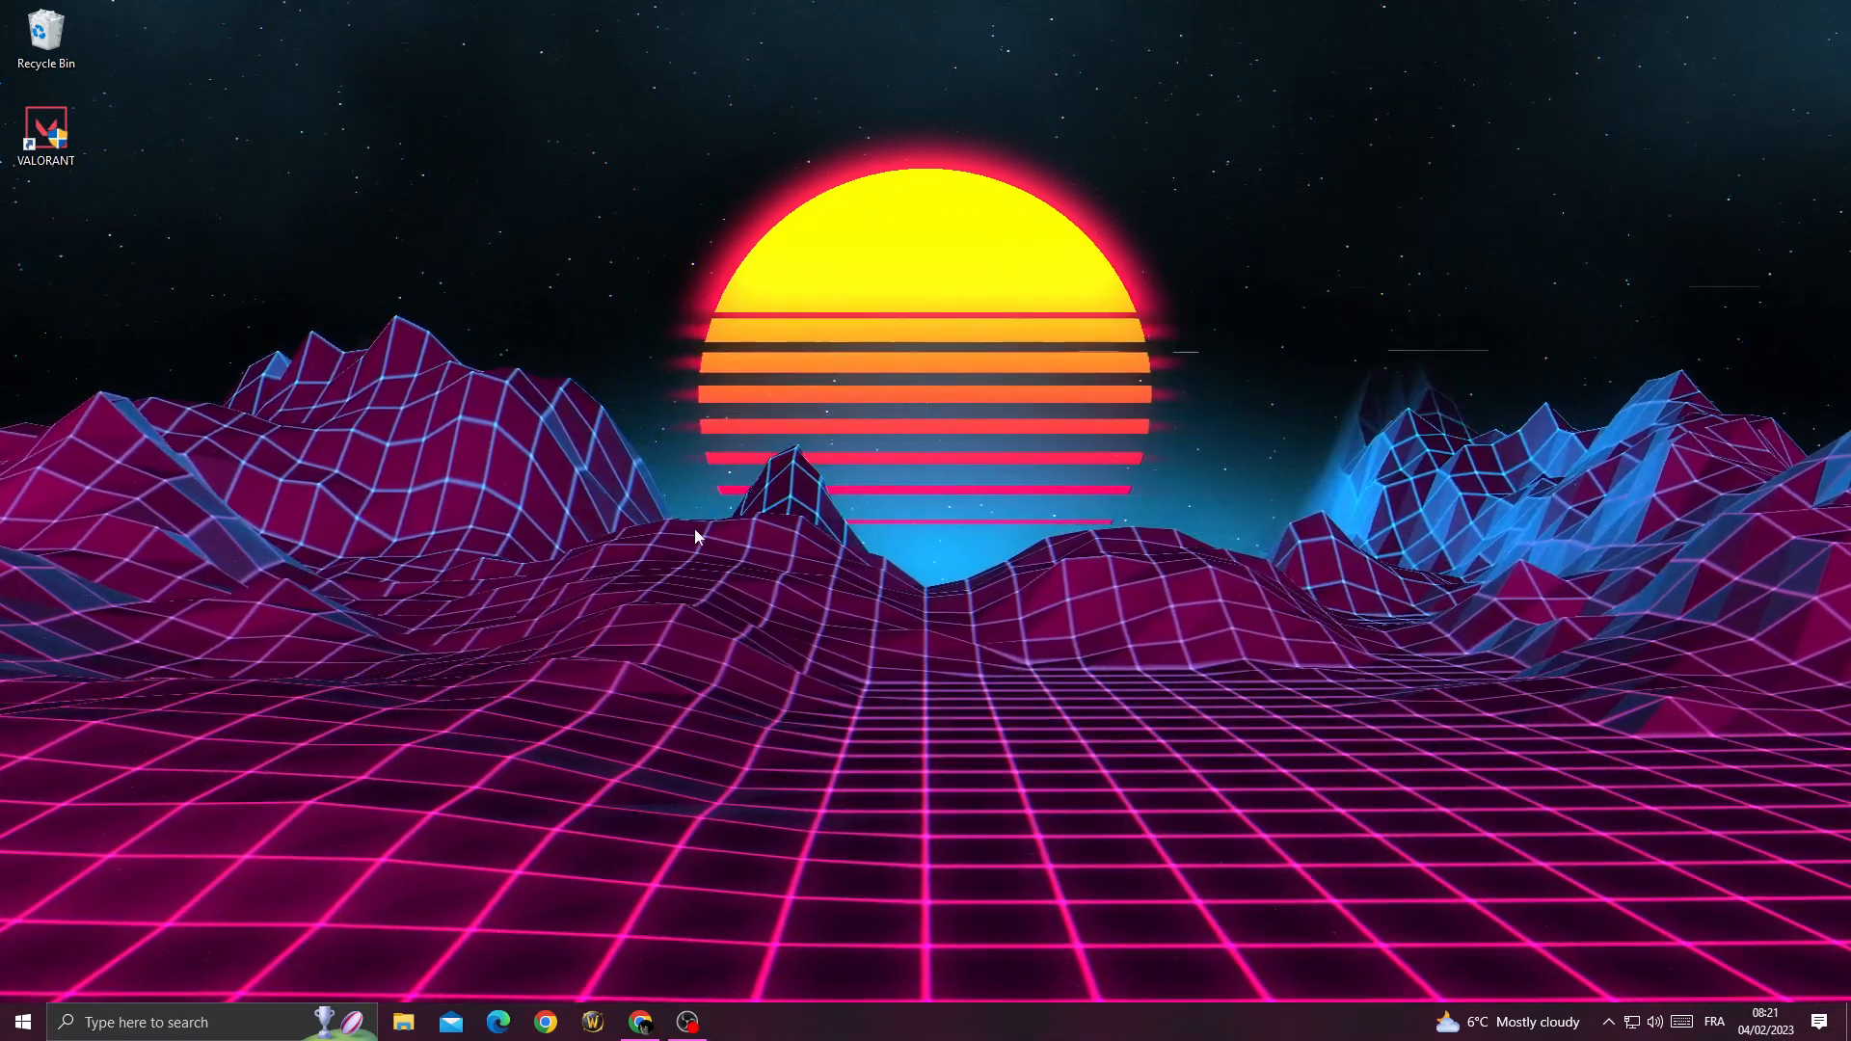
Bring up the Start menu's power options for a restart
left_click(18, 1022)
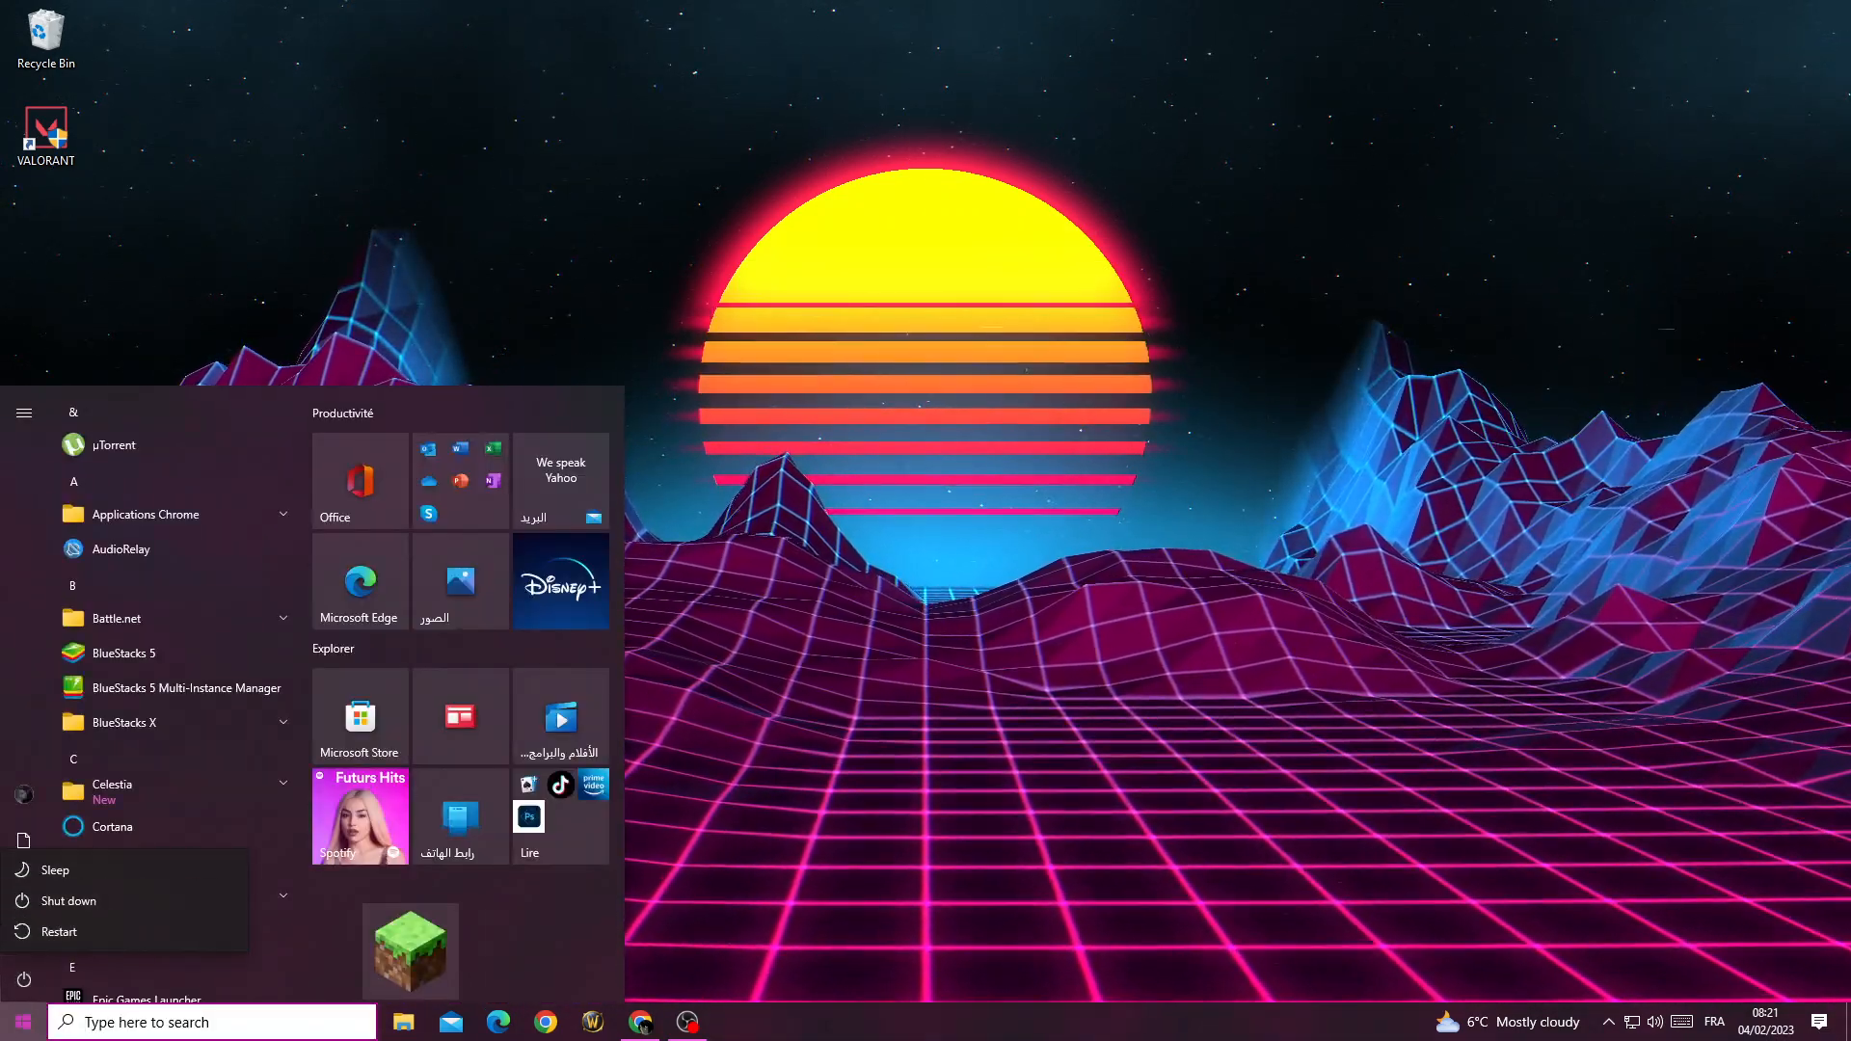